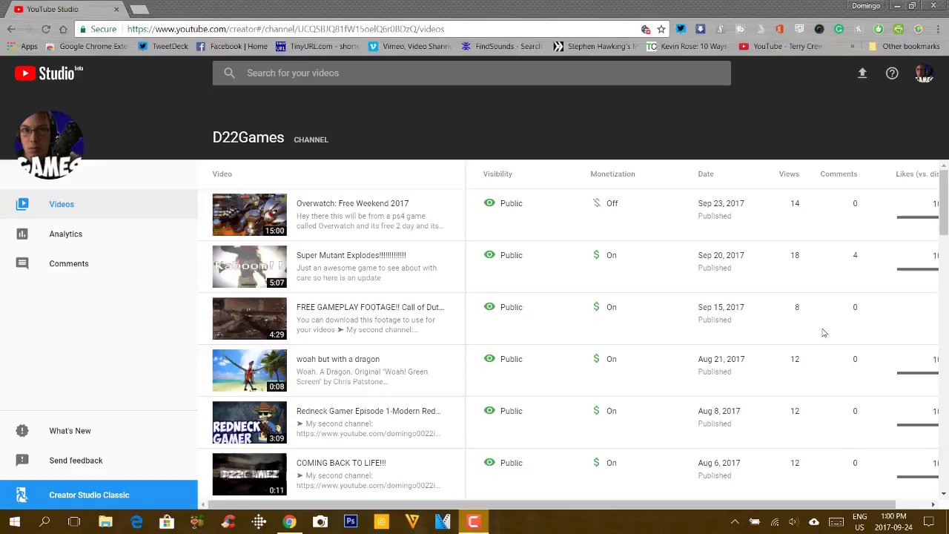
{"action": "mouse_move", "coordinate": [812, 325]}
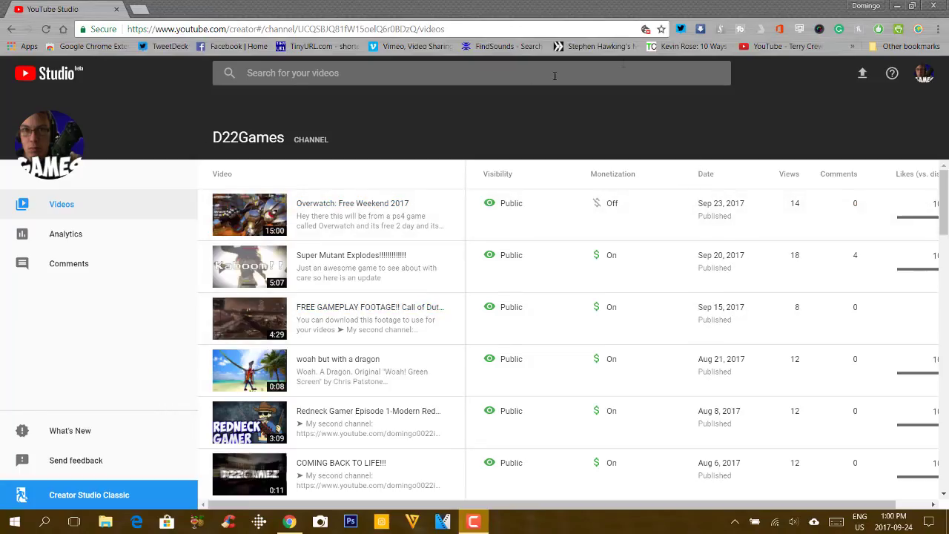
{"action": "mouse_move", "coordinate": [143, 144]}
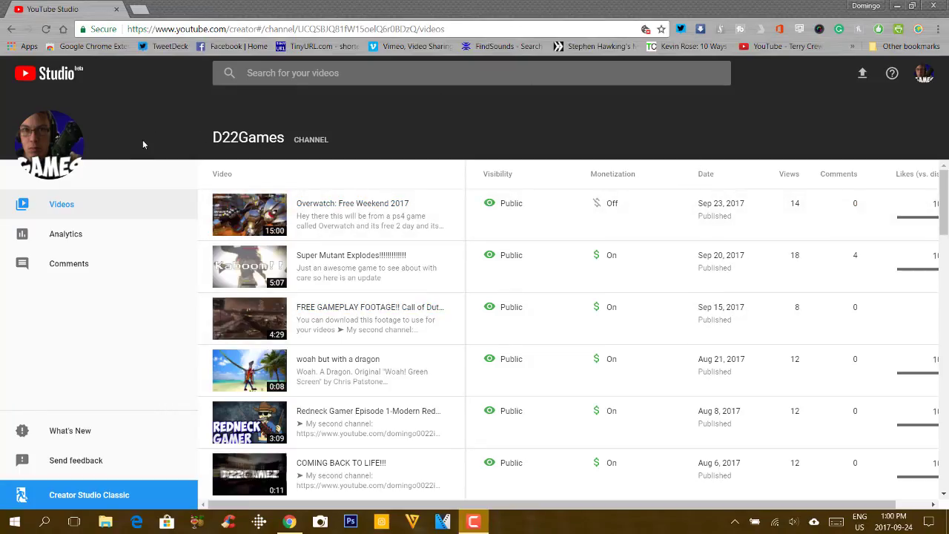
{"action": "mouse_move", "coordinate": [134, 145]}
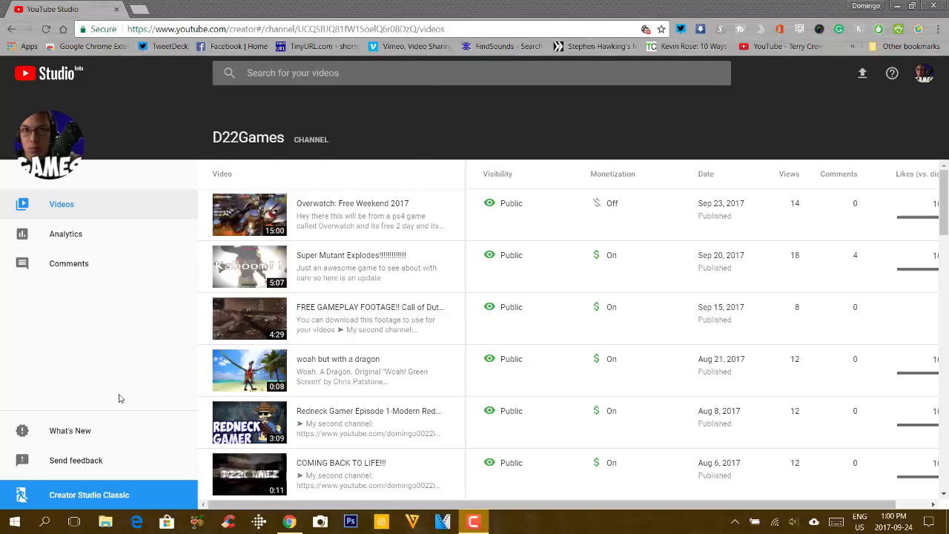
{"action": "mouse_move", "coordinate": [630, 206]}
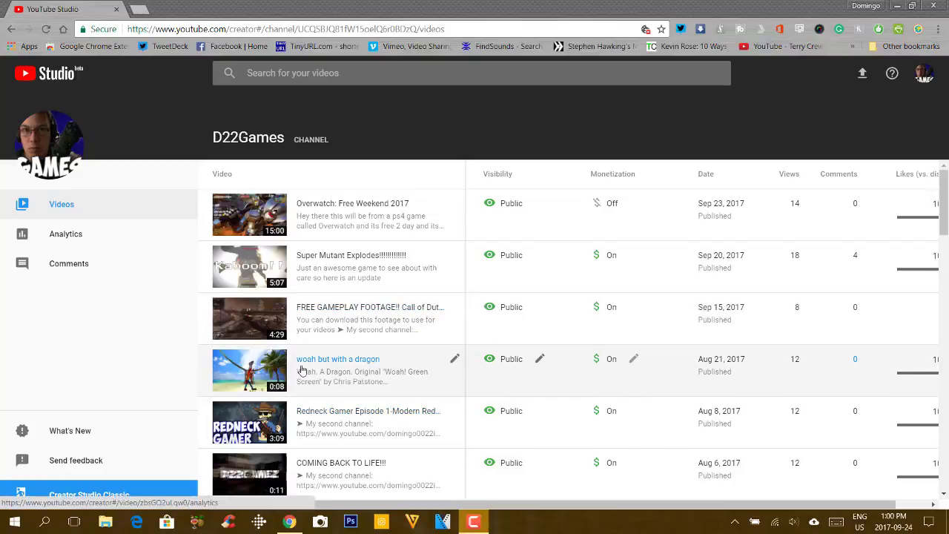
{"action": "mouse_move", "coordinate": [94, 201]}
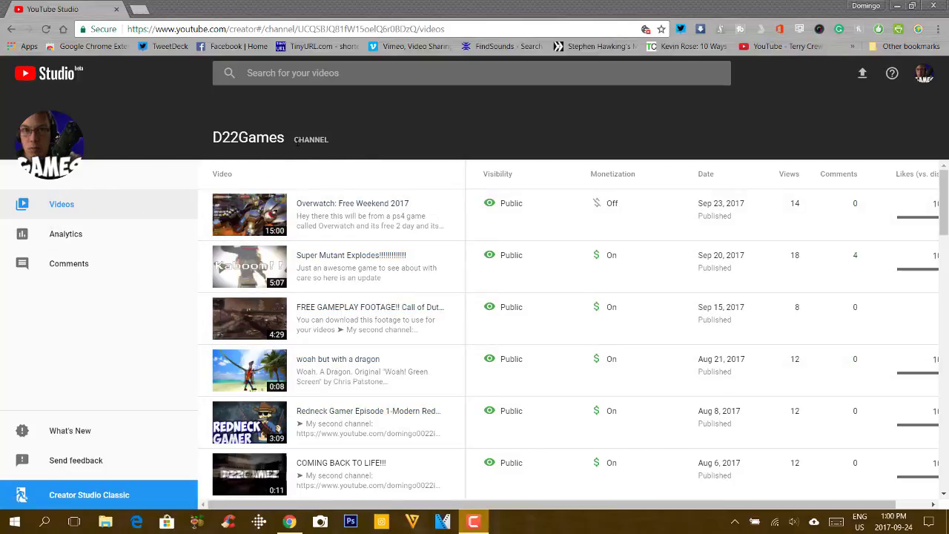
{"action": "mouse_move", "coordinate": [68, 264]}
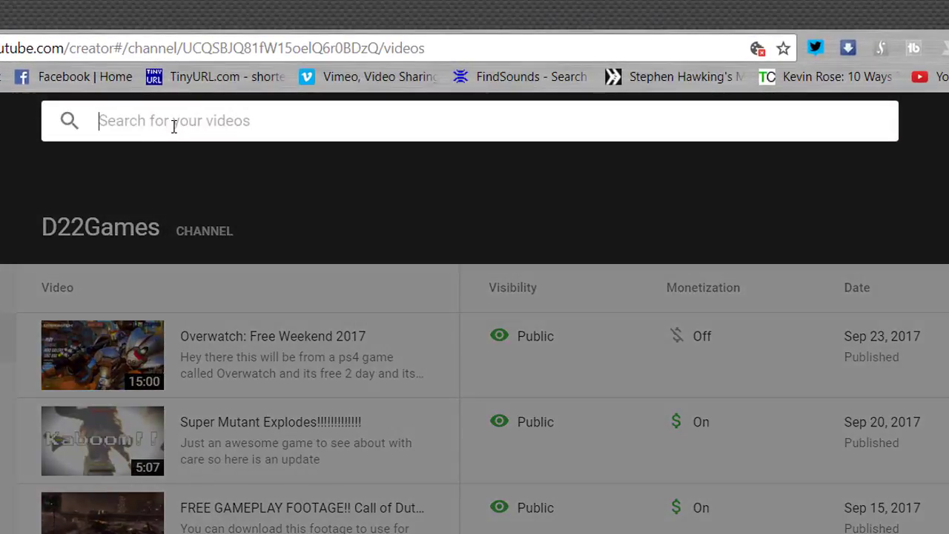
Search videos for 'supe', dismiss the results, and discard the unsaved description edit.
{"action": "type", "text": "super"}
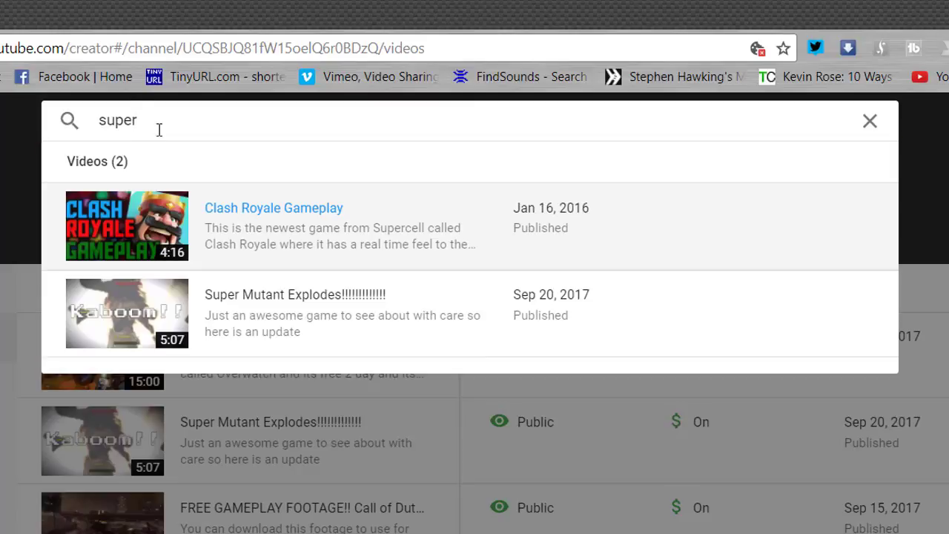
{"action": "mouse_move", "coordinate": [257, 268]}
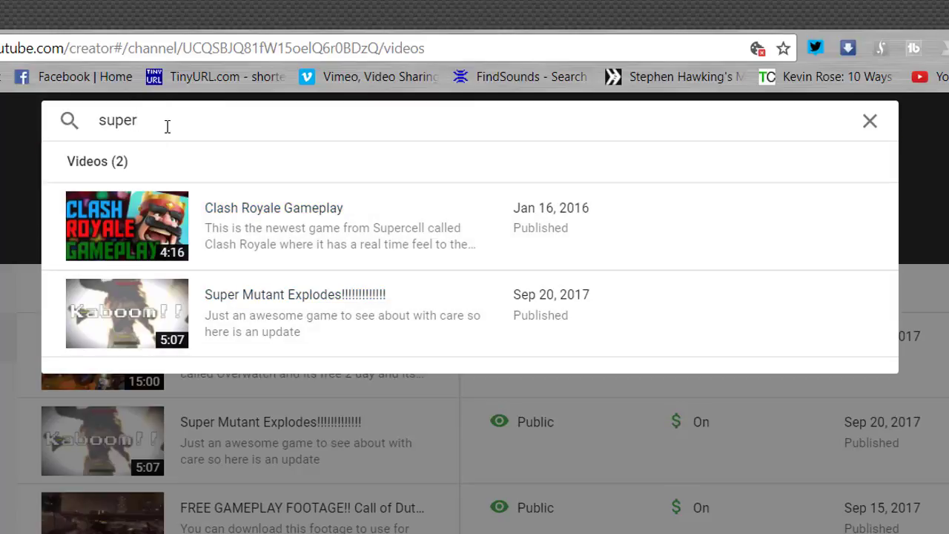
{"action": "mouse_move", "coordinate": [395, 161]}
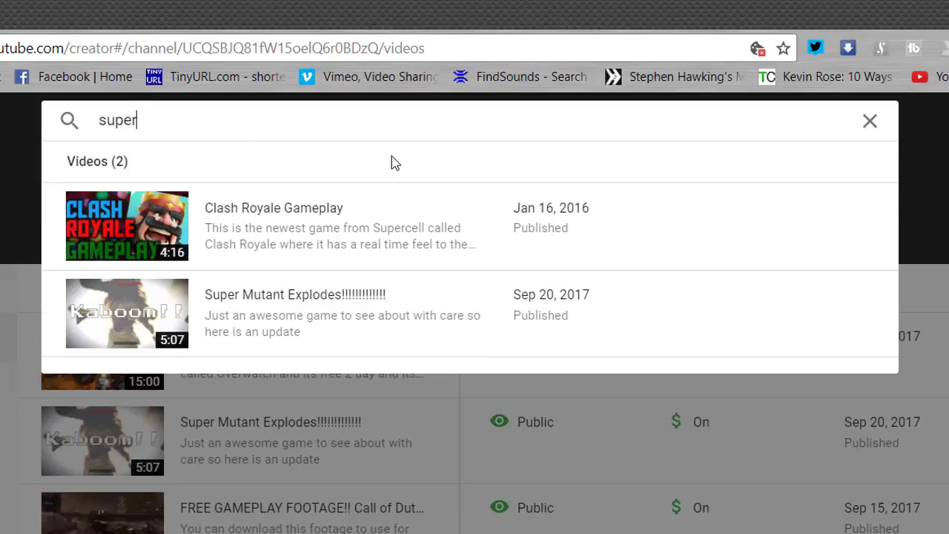
{"action": "mouse_move", "coordinate": [302, 249]}
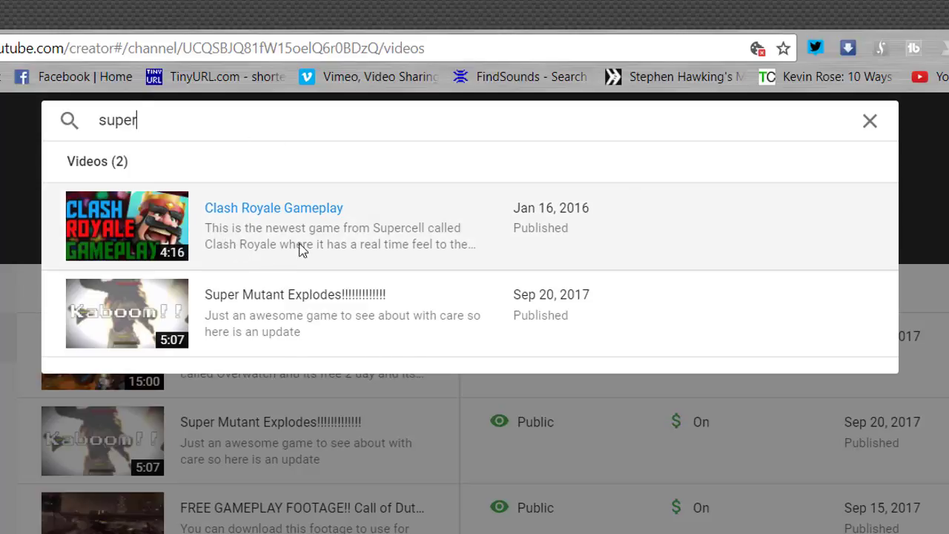
{"action": "left_click", "coordinate": [868, 120]}
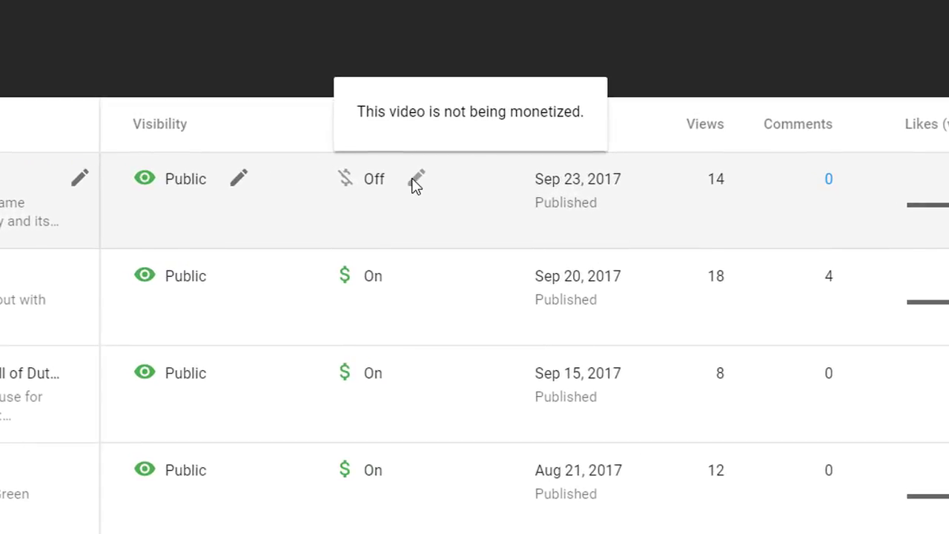
{"action": "mouse_move", "coordinate": [352, 184]}
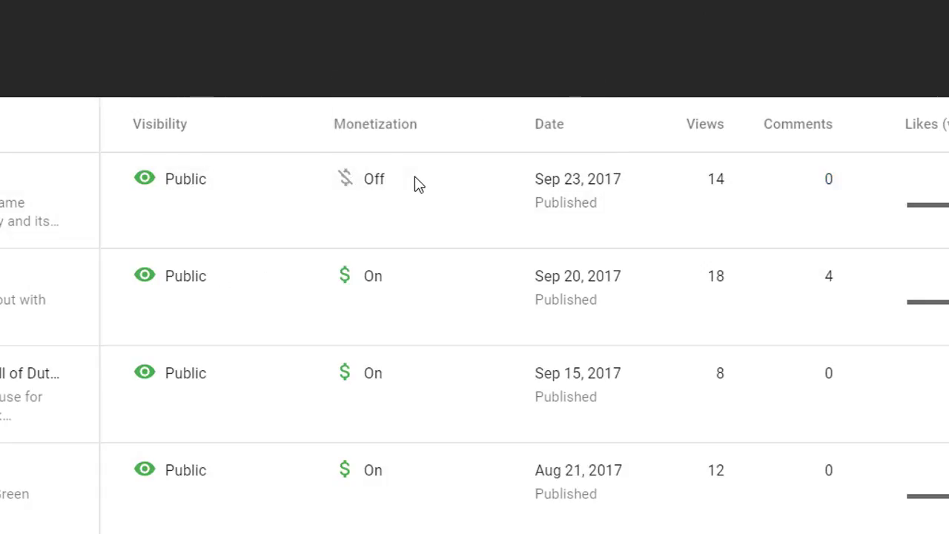
{"action": "mouse_move", "coordinate": [419, 185]}
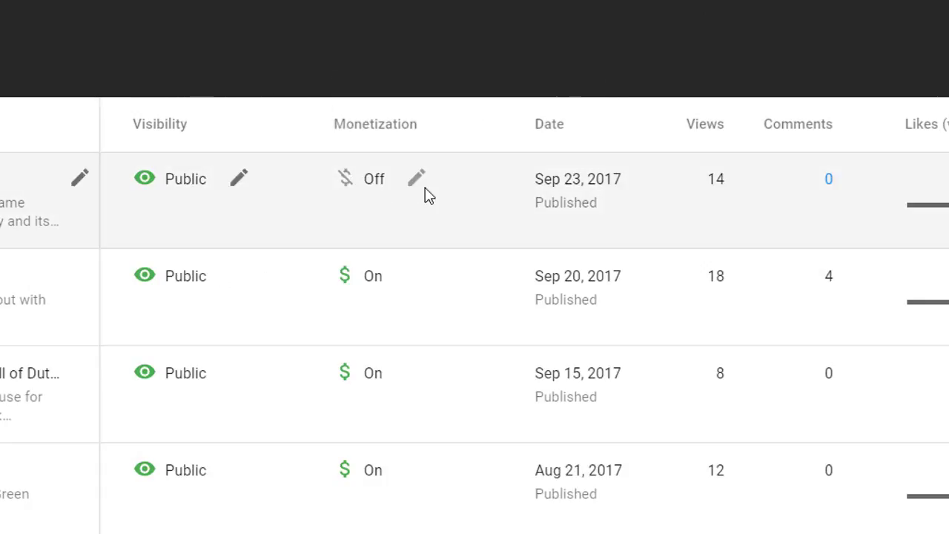
{"action": "mouse_move", "coordinate": [372, 186]}
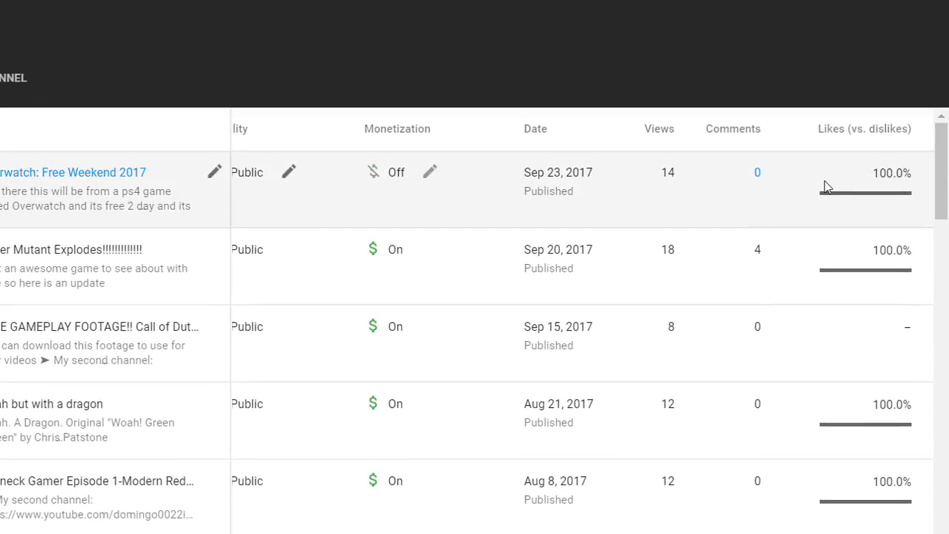
{"action": "mouse_move", "coordinate": [738, 195]}
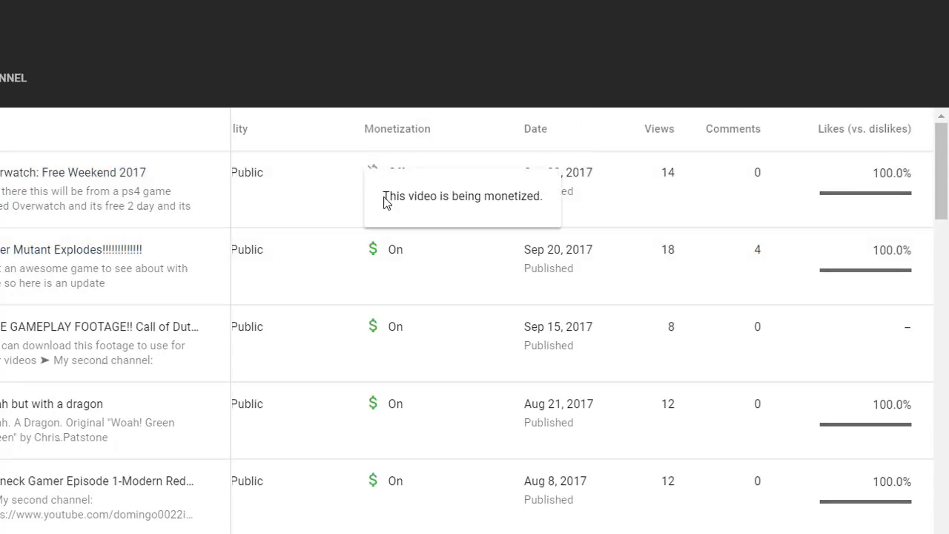
{"action": "left_click", "coordinate": [395, 172]}
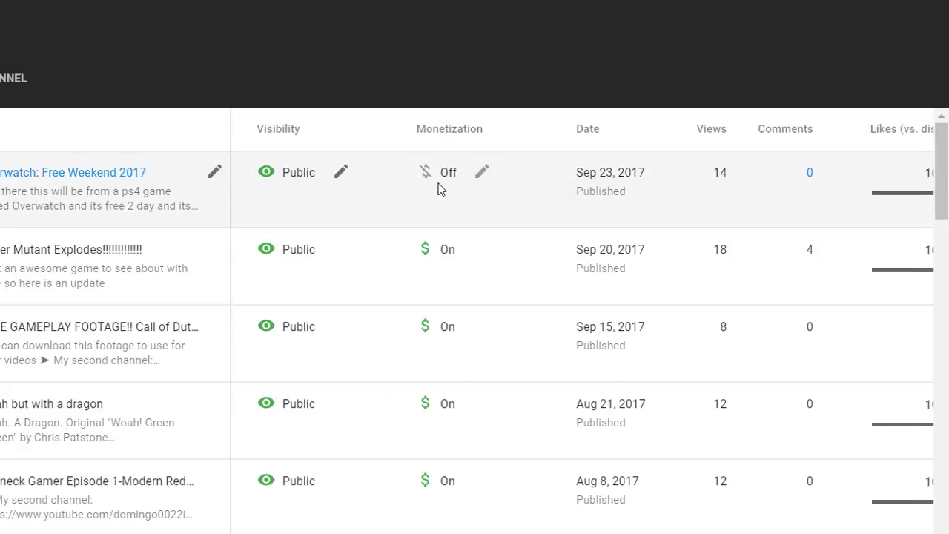
{"action": "mouse_move", "coordinate": [83, 216]}
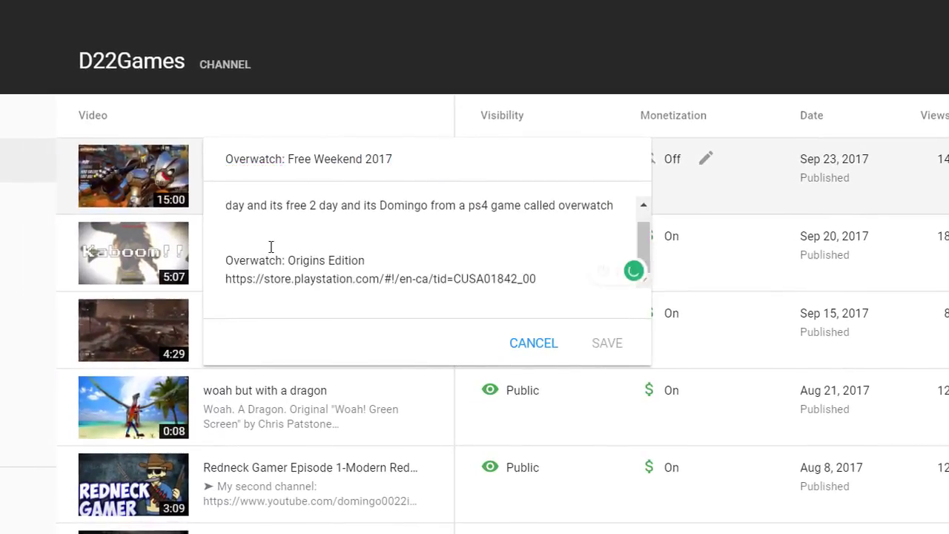
{"action": "left_click", "coordinate": [532, 343]}
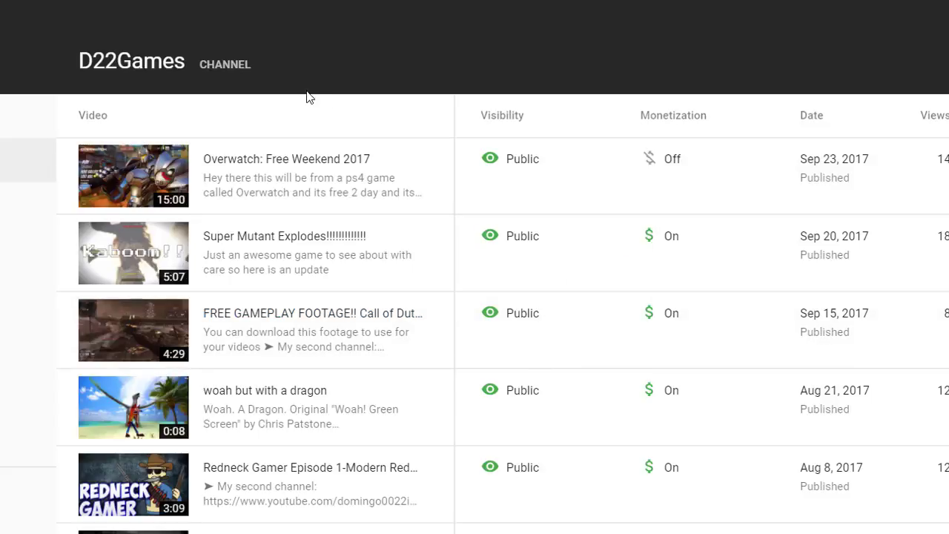
{"action": "left_click", "coordinate": [522, 158]}
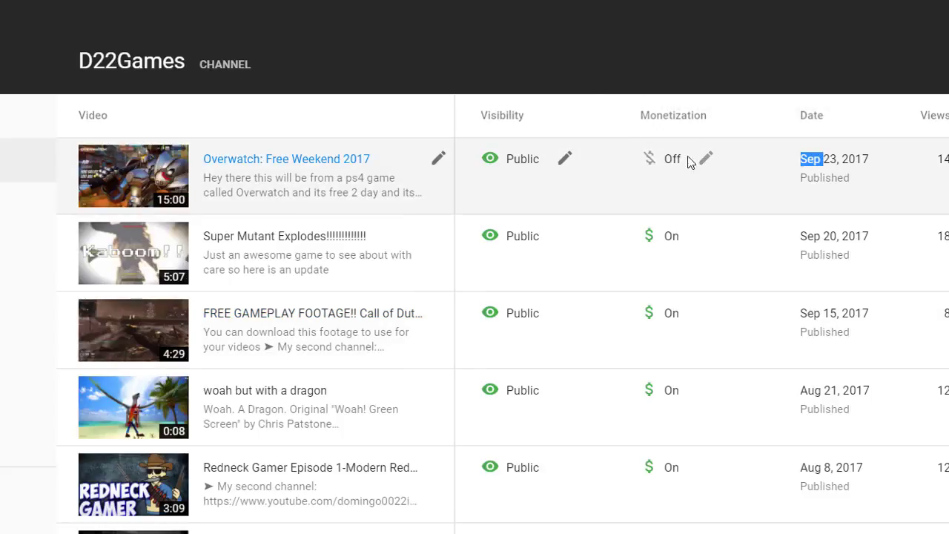
{"action": "mouse_move", "coordinate": [675, 243]}
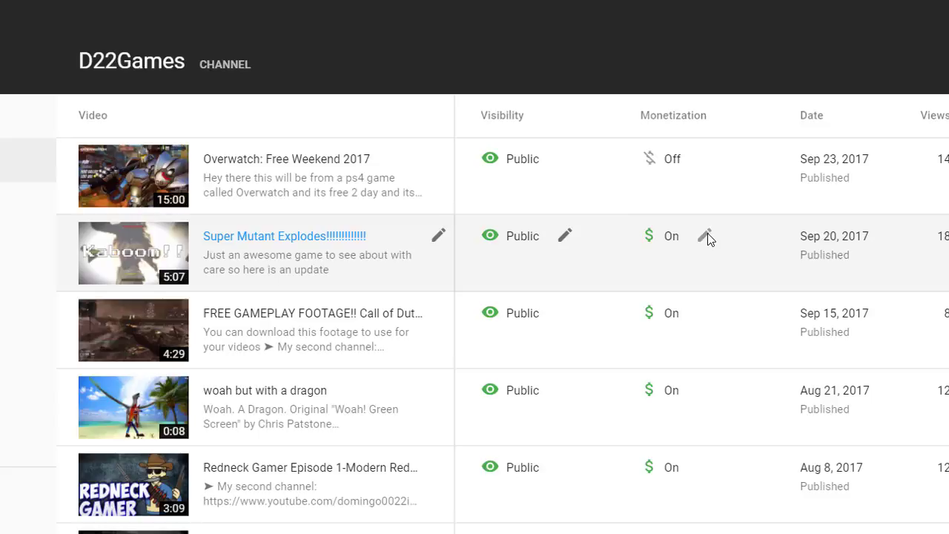
{"action": "mouse_move", "coordinate": [174, 280]}
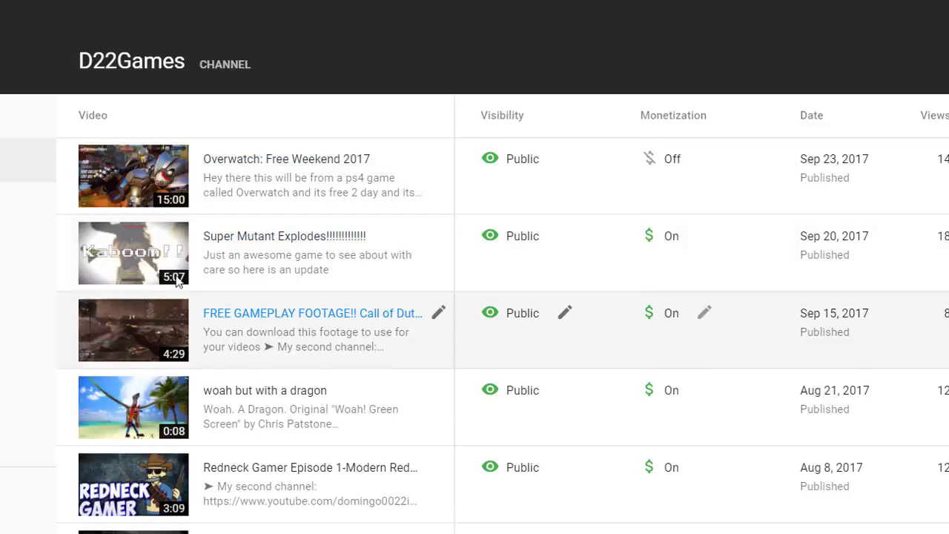
{"action": "mouse_move", "coordinate": [207, 267]}
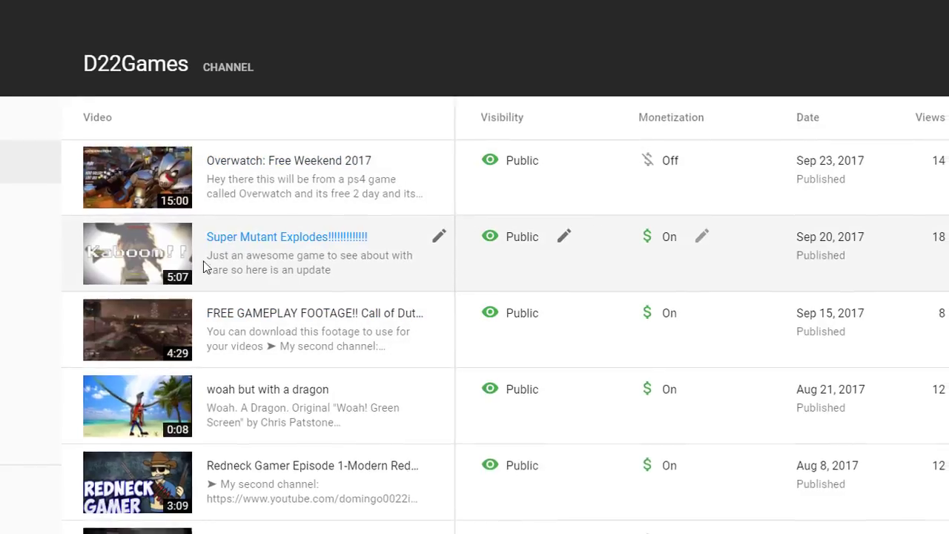
Browse the channel analytics overview, then view revenue: $13.78 estimated over 28 days.
{"action": "left_click", "coordinate": [117, 206]}
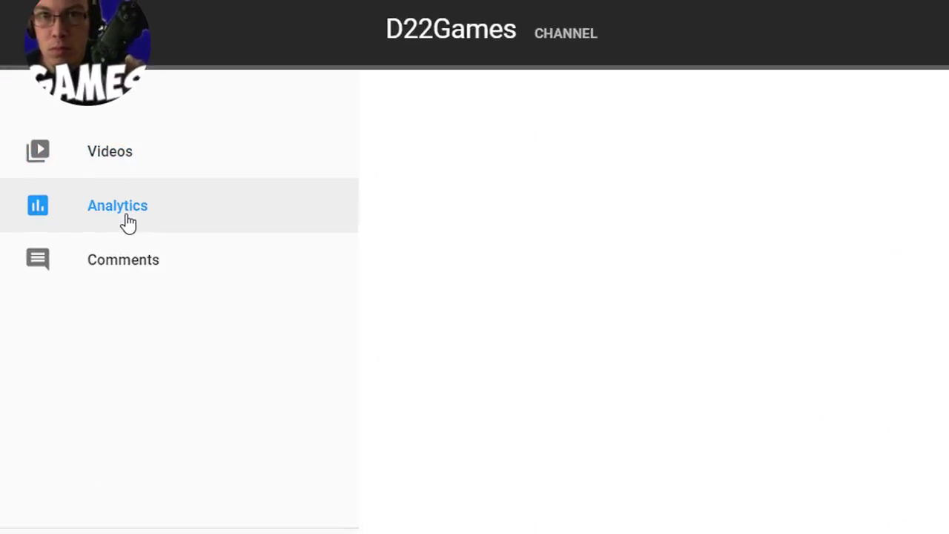
{"action": "left_click", "coordinate": [117, 206]}
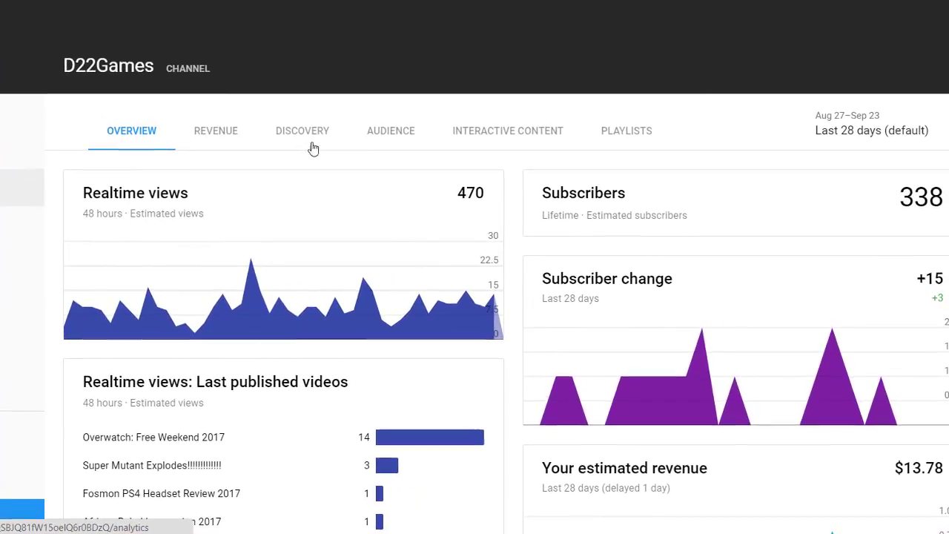
{"action": "scroll", "scroll_direction": "down", "scroll_amount": 3}
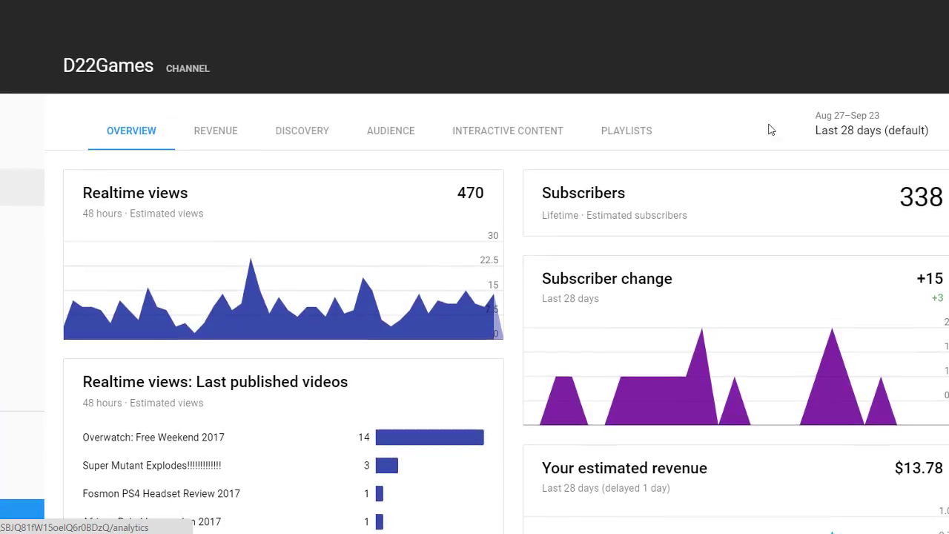
{"action": "mouse_move", "coordinate": [719, 321]}
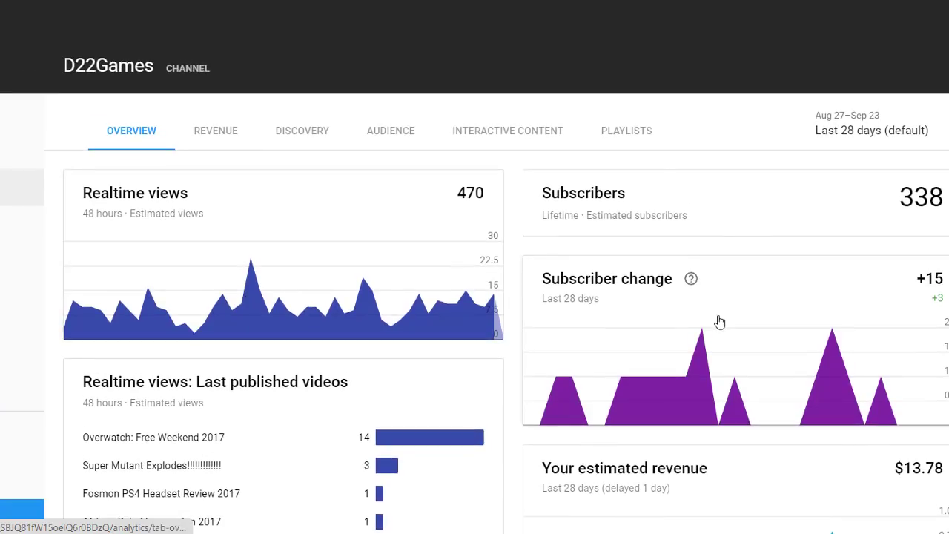
{"action": "scroll", "scroll_direction": "down", "scroll_amount": 3}
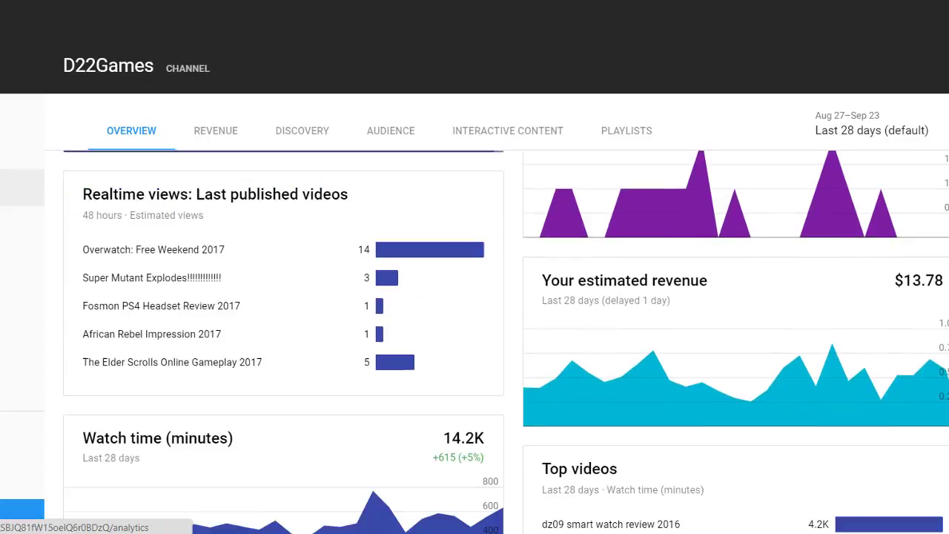
{"action": "scroll", "scroll_direction": "down", "scroll_amount": 3}
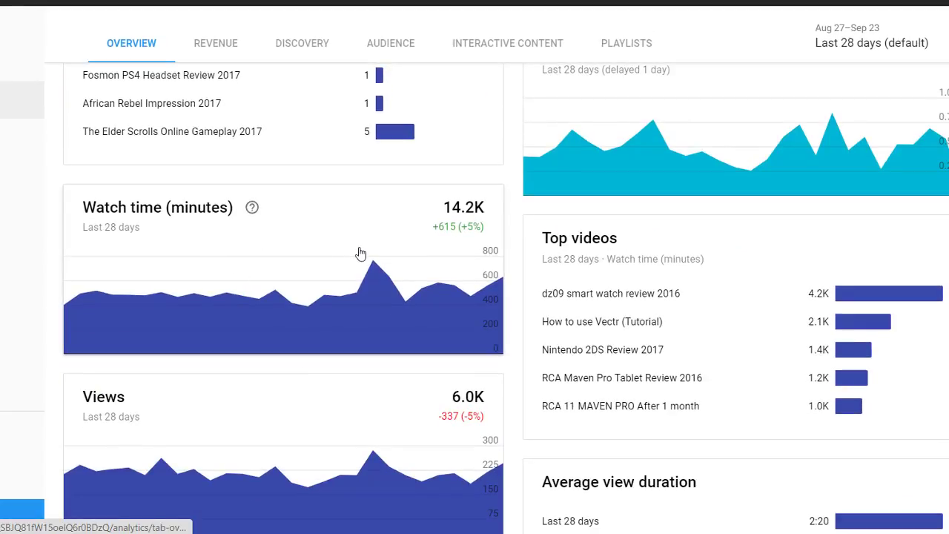
{"action": "scroll", "scroll_direction": "down", "scroll_amount": 3}
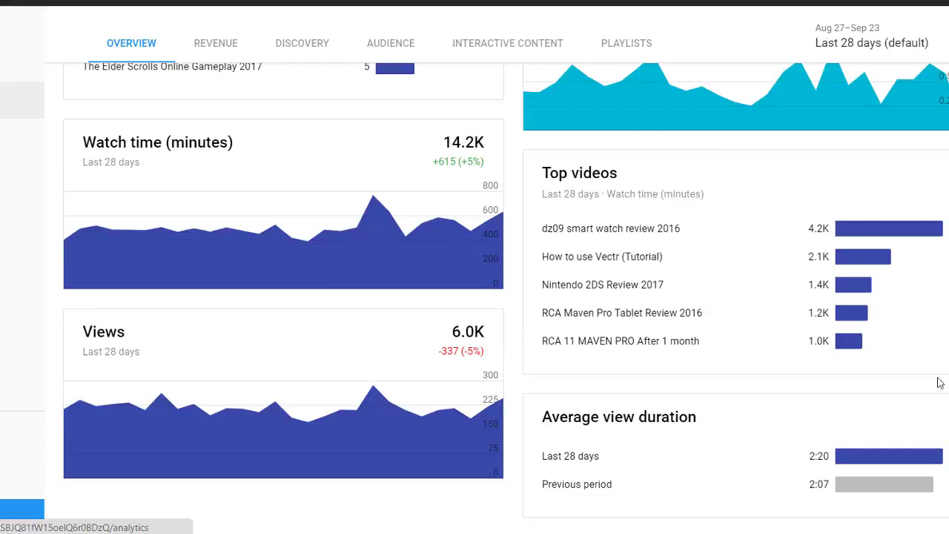
{"action": "scroll", "scroll_direction": "up", "scroll_amount": 3}
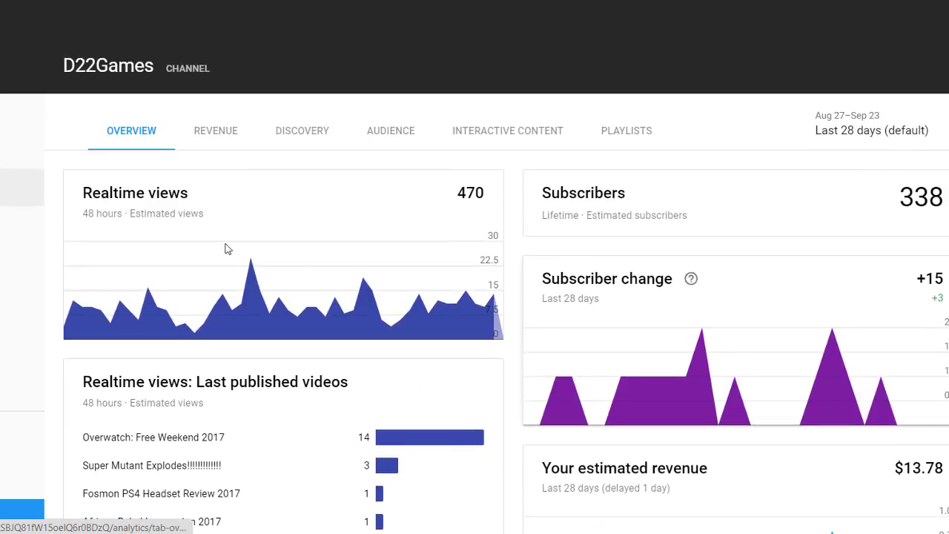
{"action": "left_click", "coordinate": [216, 130]}
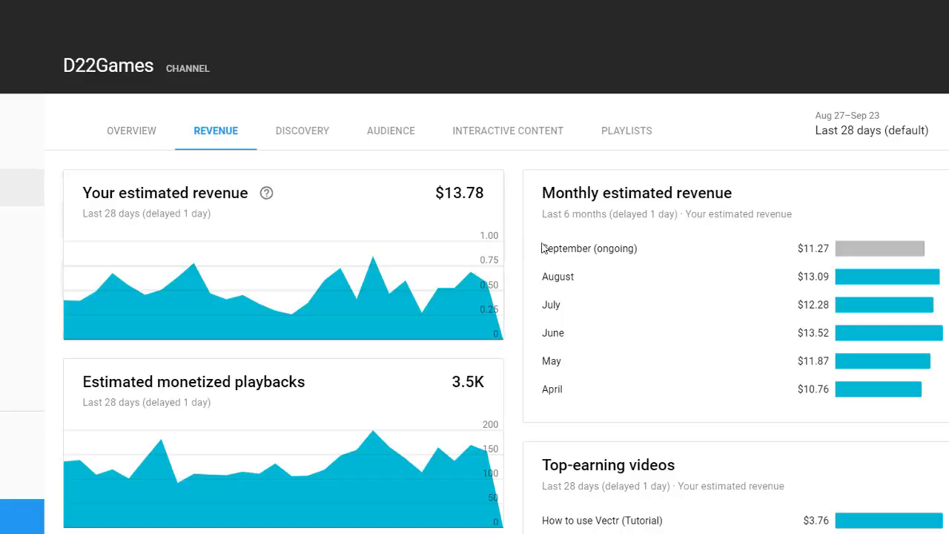
{"action": "mouse_move", "coordinate": [828, 229]}
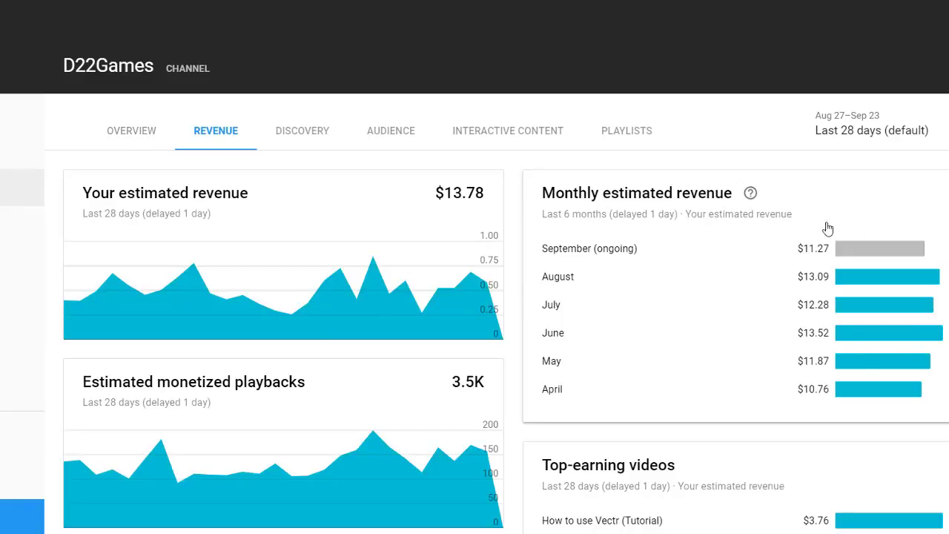
View Discovery analytics: YouTube search at 44.8%, external sources and playlists.
{"action": "left_click", "coordinate": [302, 130]}
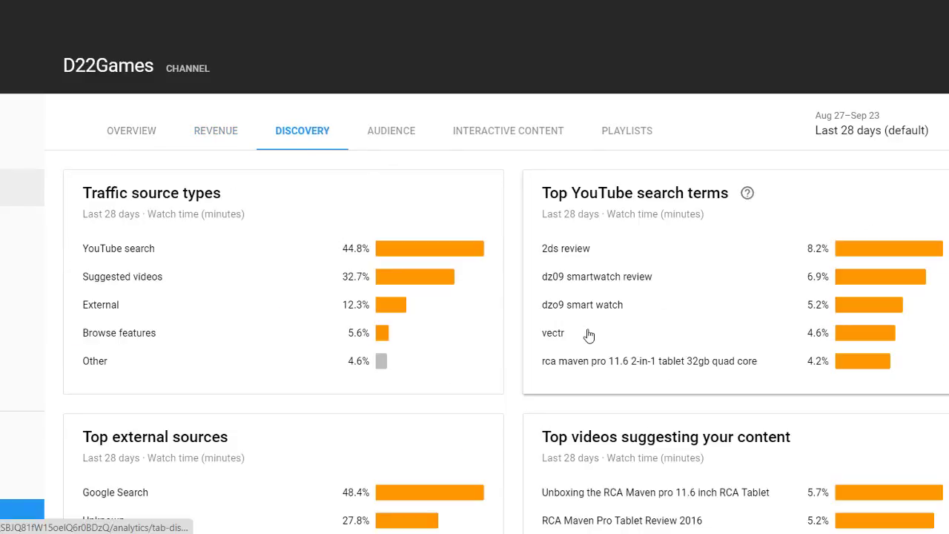
{"action": "mouse_move", "coordinate": [313, 283]}
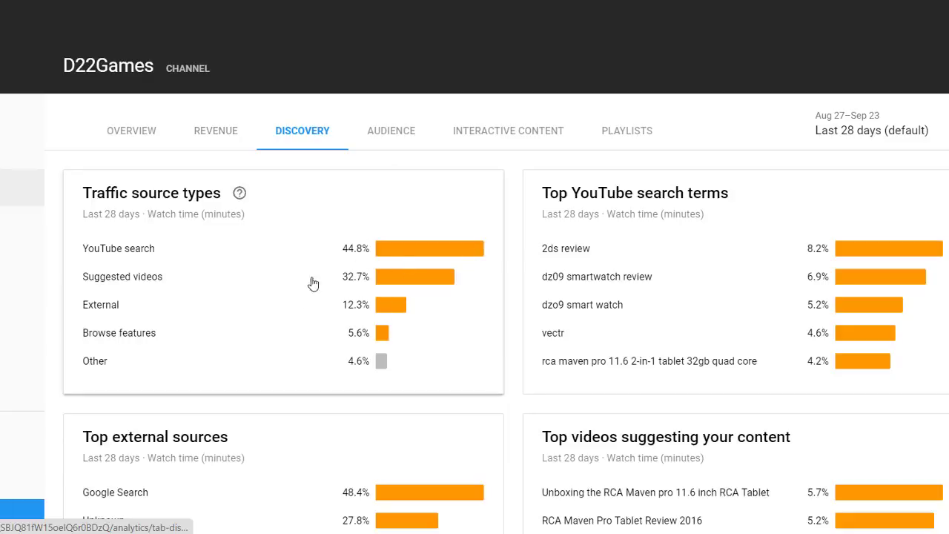
{"action": "scroll", "scroll_direction": "down", "scroll_amount": 3}
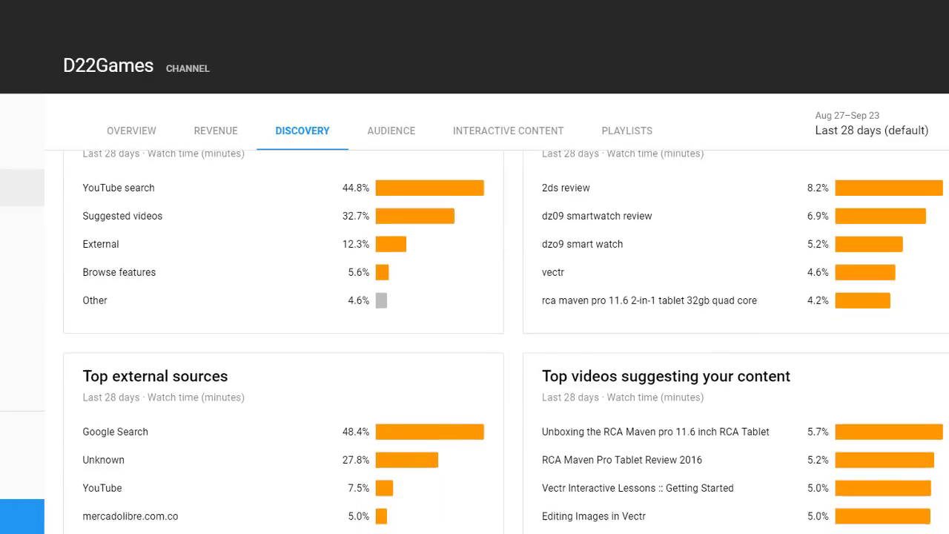
{"action": "scroll", "scroll_direction": "down", "scroll_amount": 3}
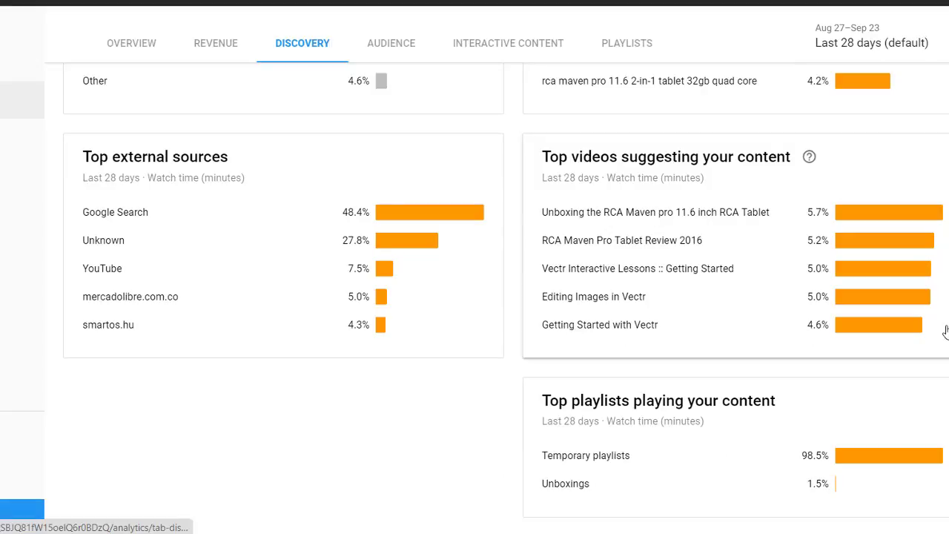
{"action": "mouse_move", "coordinate": [783, 444]}
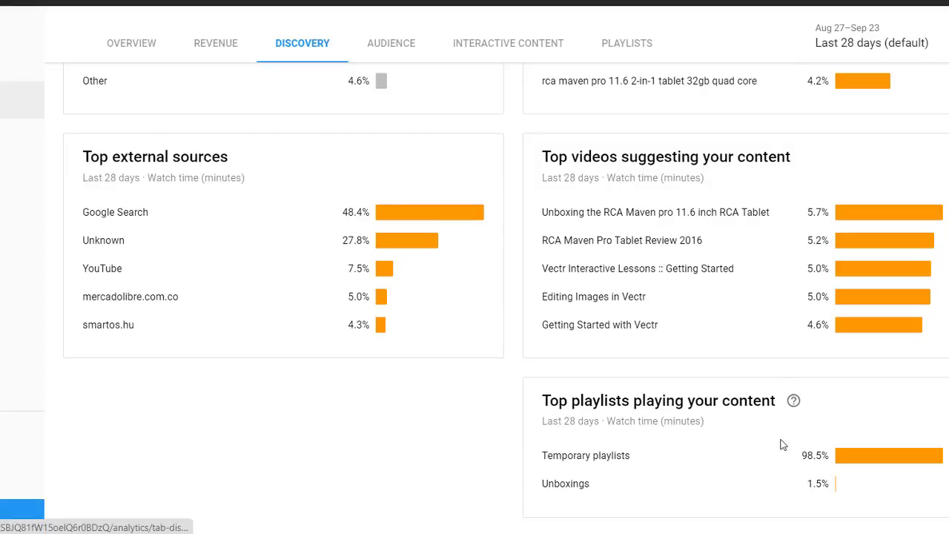
{"action": "mouse_move", "coordinate": [384, 46]}
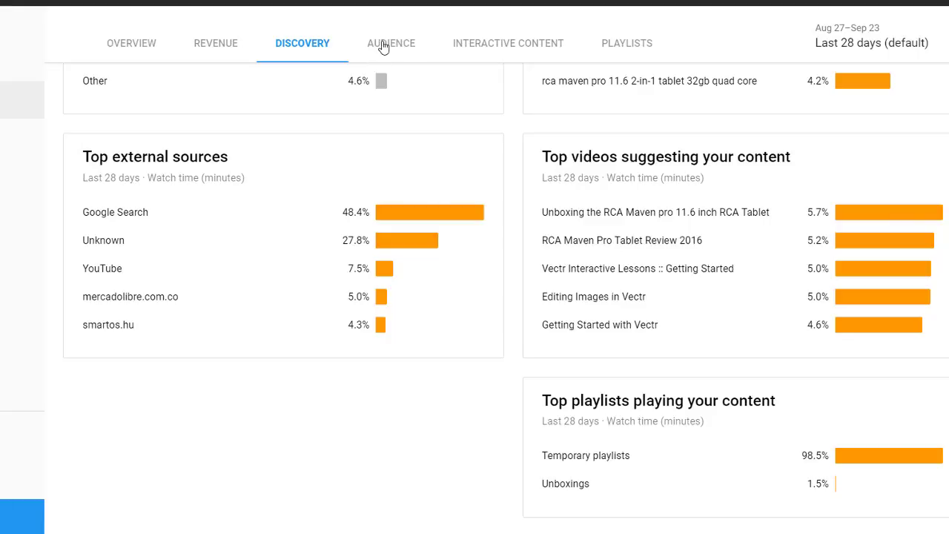
Browse Audience analytics: 79.9% male, United States 50%, 99.4% non-subscriber watch time.
{"action": "left_click", "coordinate": [391, 43]}
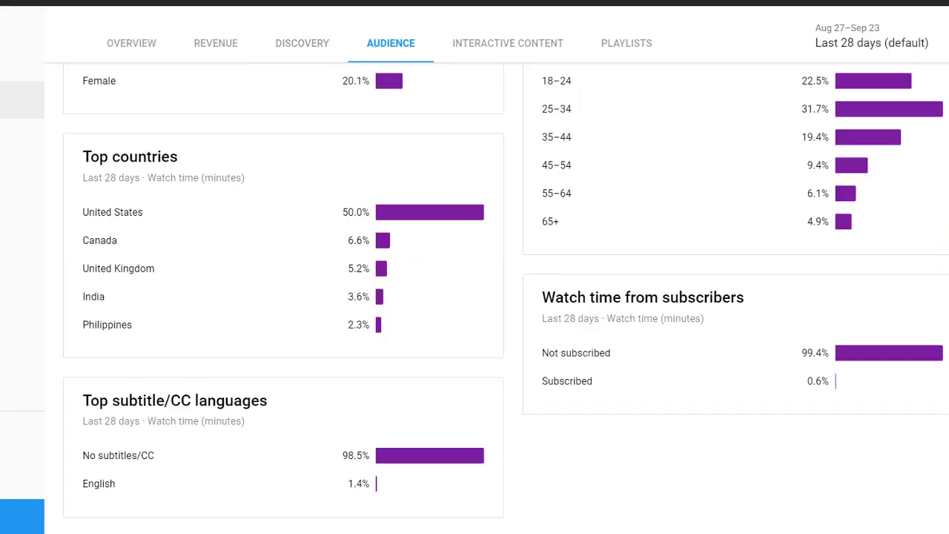
{"action": "scroll", "scroll_direction": "up", "scroll_amount": 3}
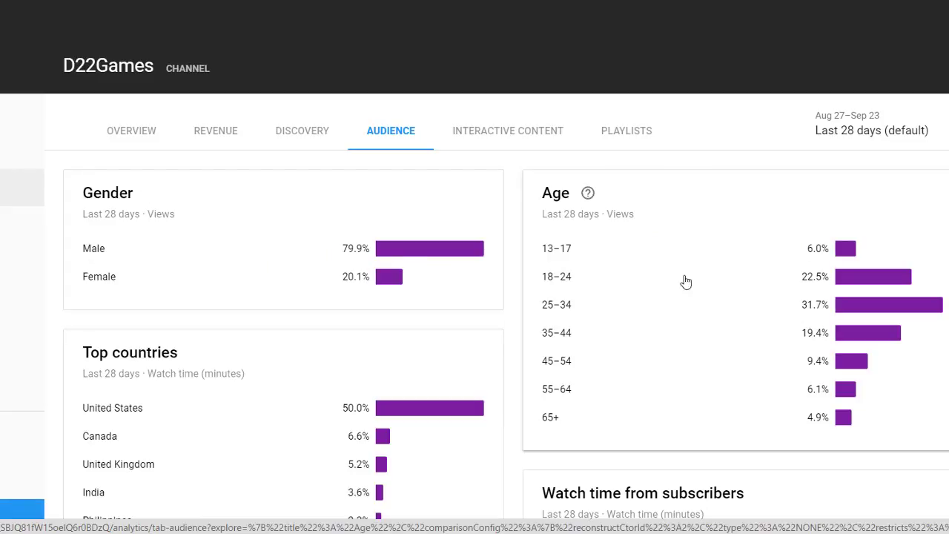
{"action": "scroll", "scroll_direction": "down", "scroll_amount": 3}
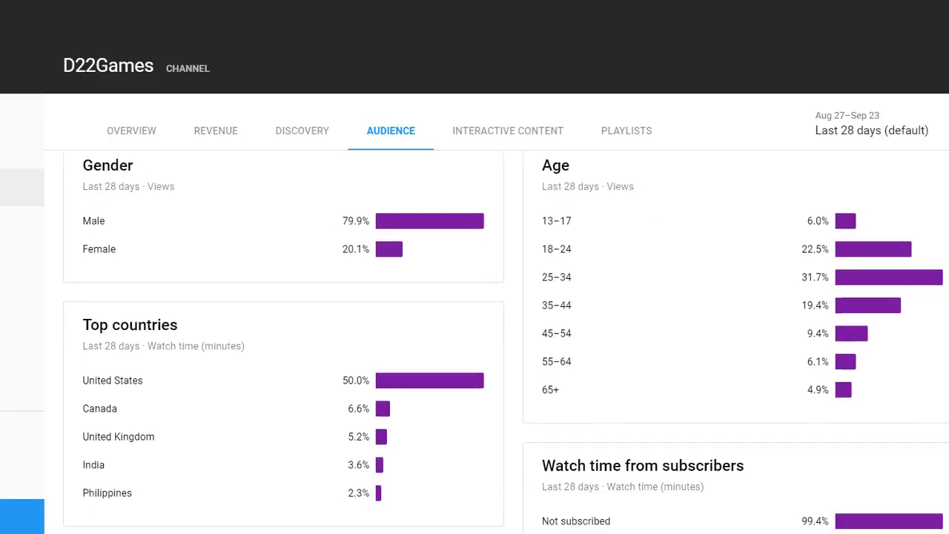
{"action": "scroll", "scroll_direction": "down", "scroll_amount": 3}
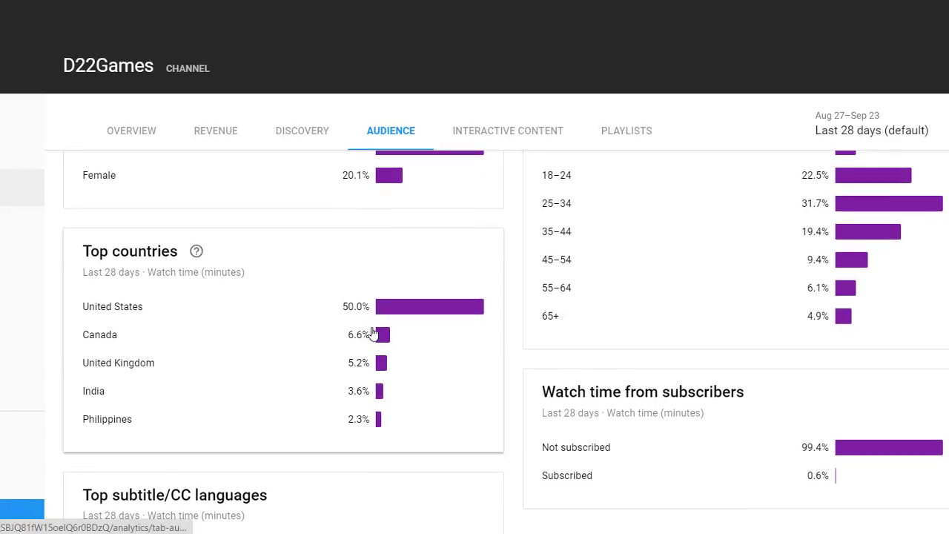
{"action": "scroll", "scroll_direction": "down", "scroll_amount": 3}
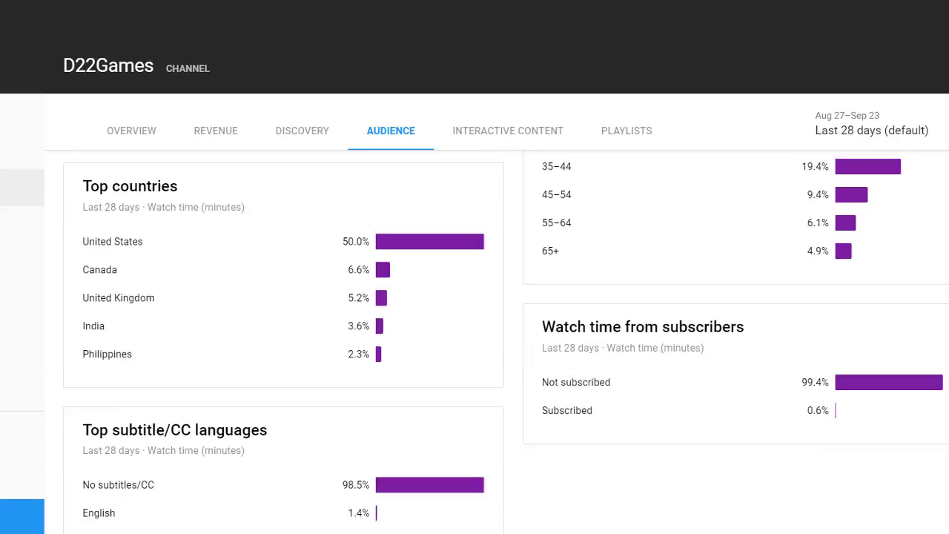
{"action": "scroll", "scroll_direction": "down", "scroll_amount": 3}
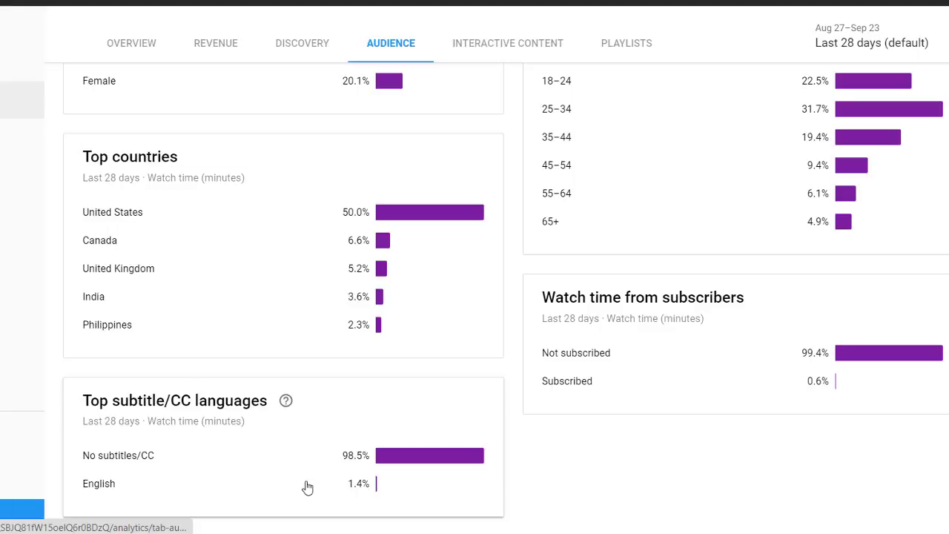
{"action": "mouse_move", "coordinate": [113, 480]}
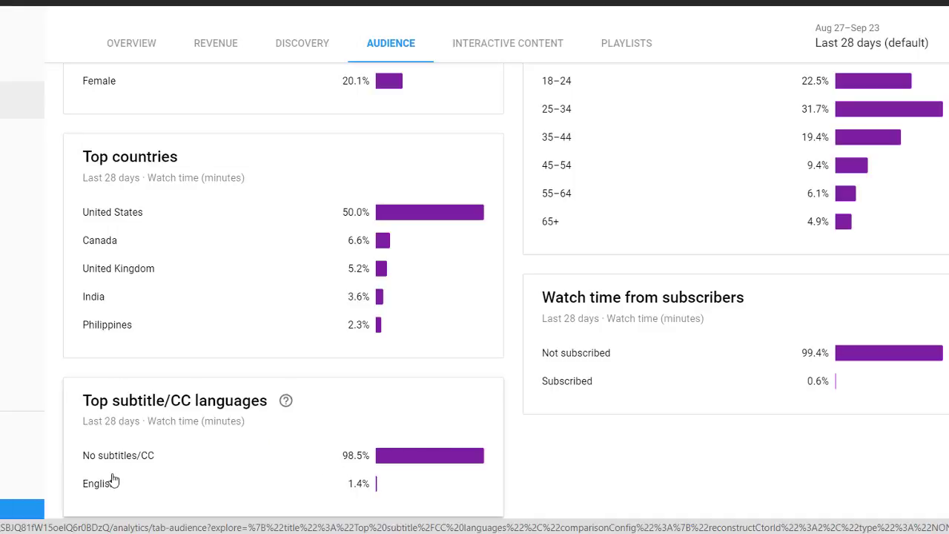
{"action": "mouse_move", "coordinate": [223, 489]}
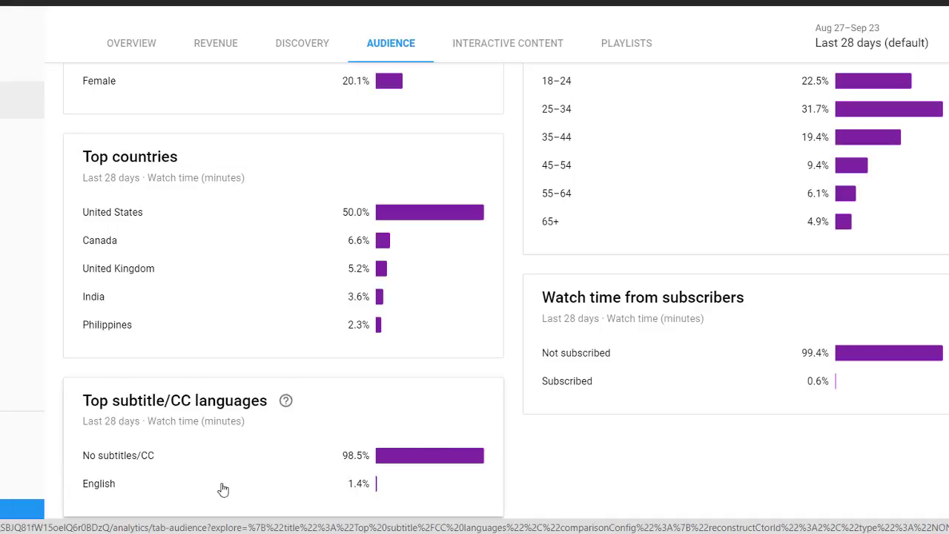
{"action": "mouse_move", "coordinate": [444, 501]}
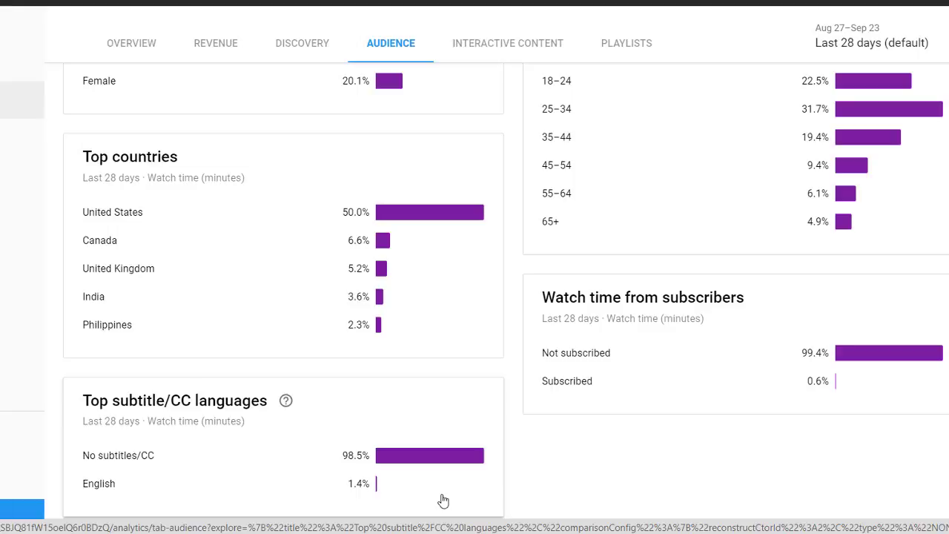
{"action": "mouse_move", "coordinate": [692, 359]}
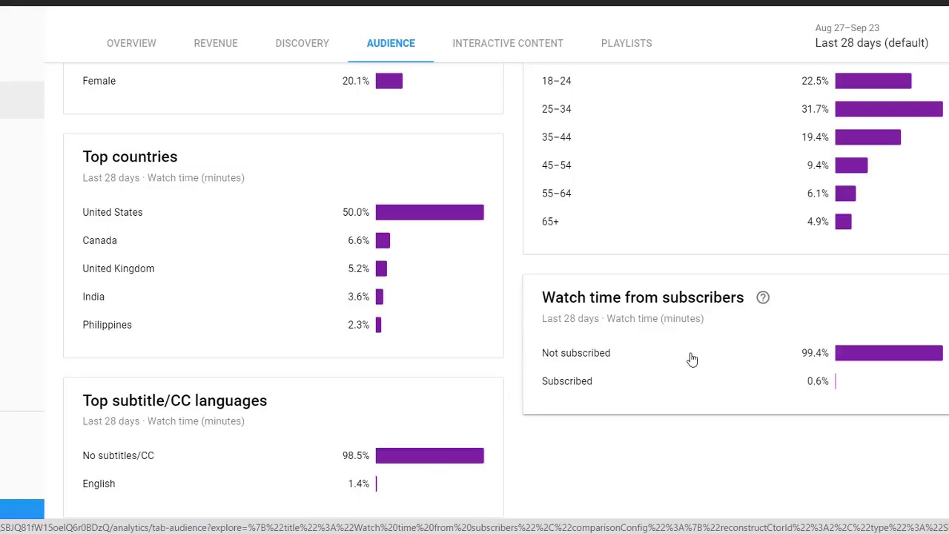
{"action": "mouse_move", "coordinate": [819, 395]}
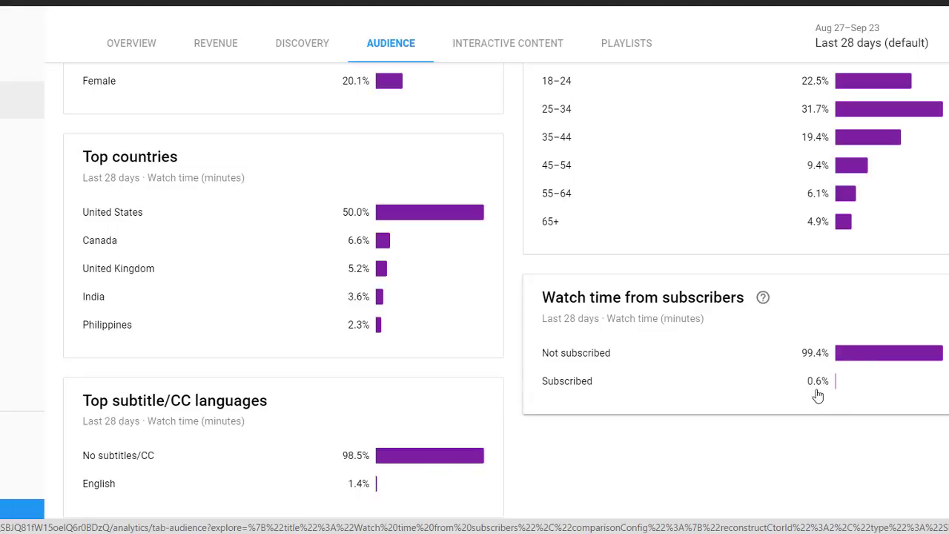
{"action": "mouse_move", "coordinate": [873, 359]}
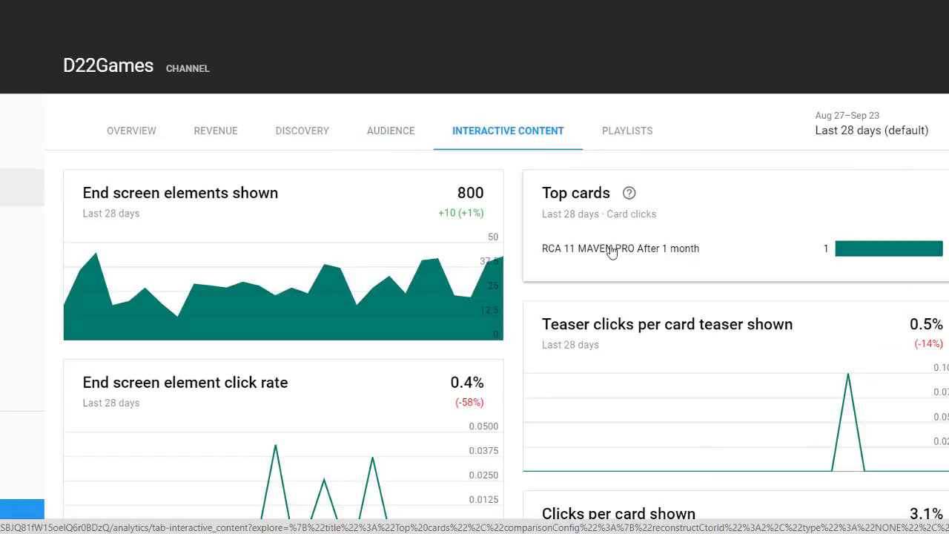
{"action": "mouse_move", "coordinate": [438, 259]}
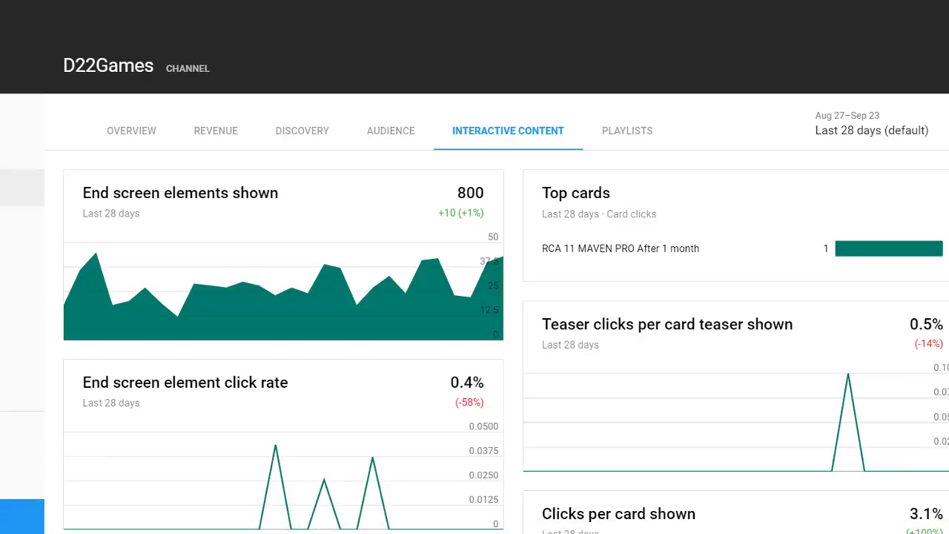
Scroll through the interactive content cards: 800 end screen elements shown, 0.4% click rate.
{"action": "scroll", "scroll_direction": "down", "scroll_amount": 3}
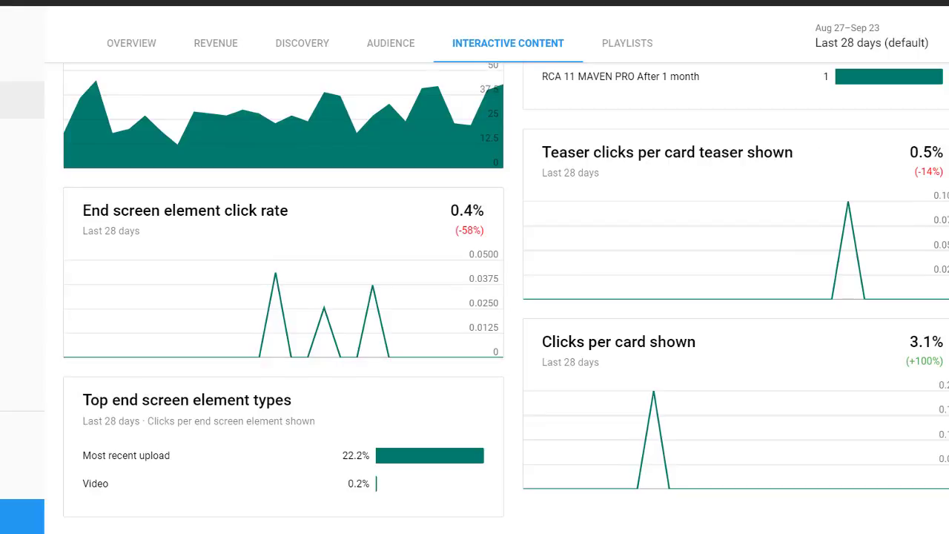
{"action": "scroll", "scroll_direction": "up", "scroll_amount": 3}
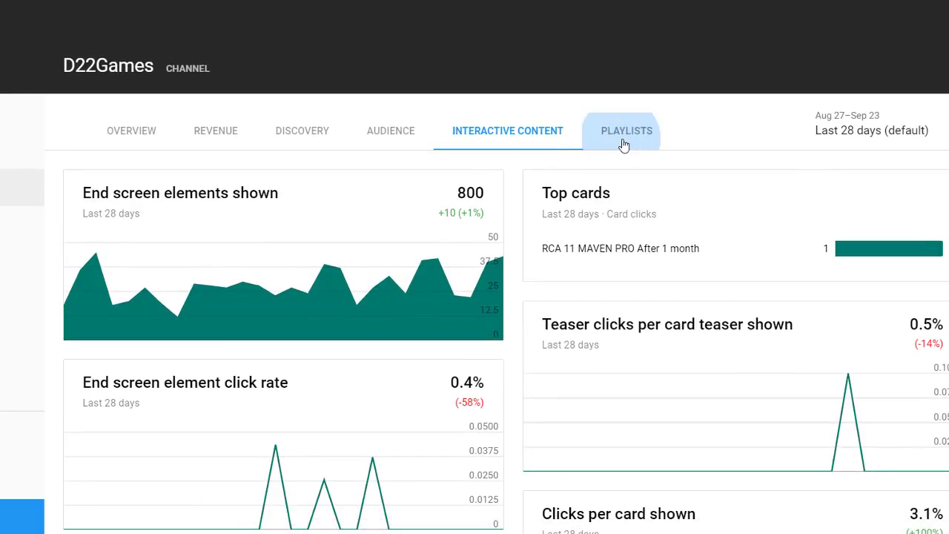
Check playlist analytics (0 playlist views), then return to the channel overview.
{"action": "left_click", "coordinate": [626, 131]}
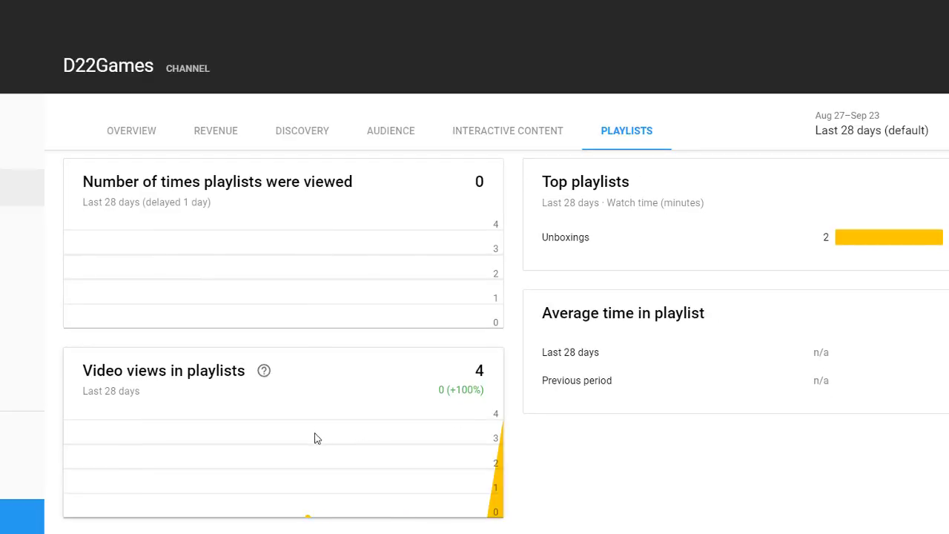
{"action": "mouse_move", "coordinate": [296, 265]}
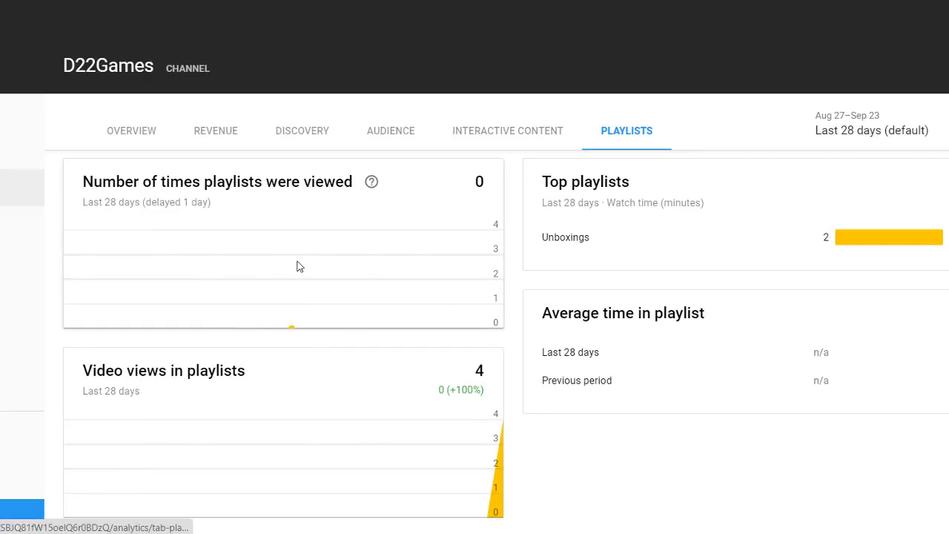
{"action": "mouse_move", "coordinate": [297, 240]}
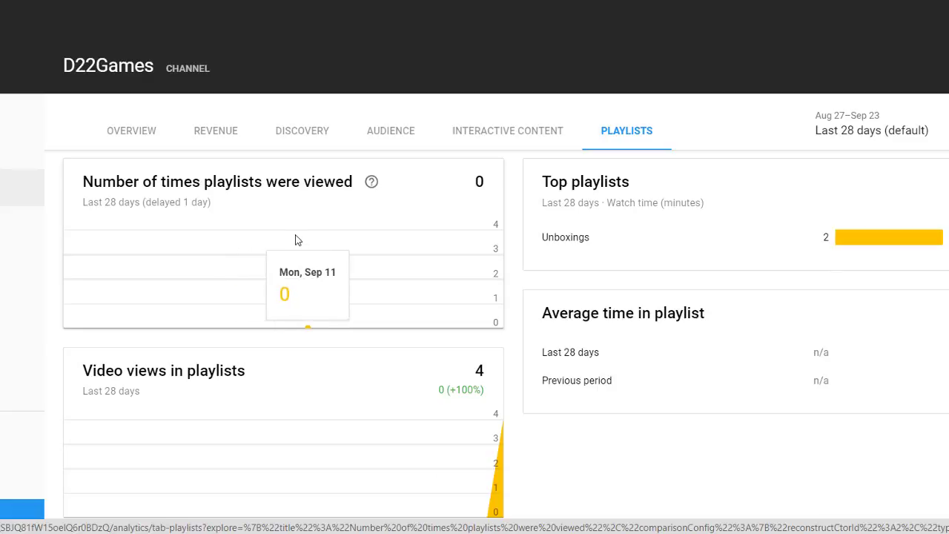
{"action": "mouse_move", "coordinate": [315, 228]}
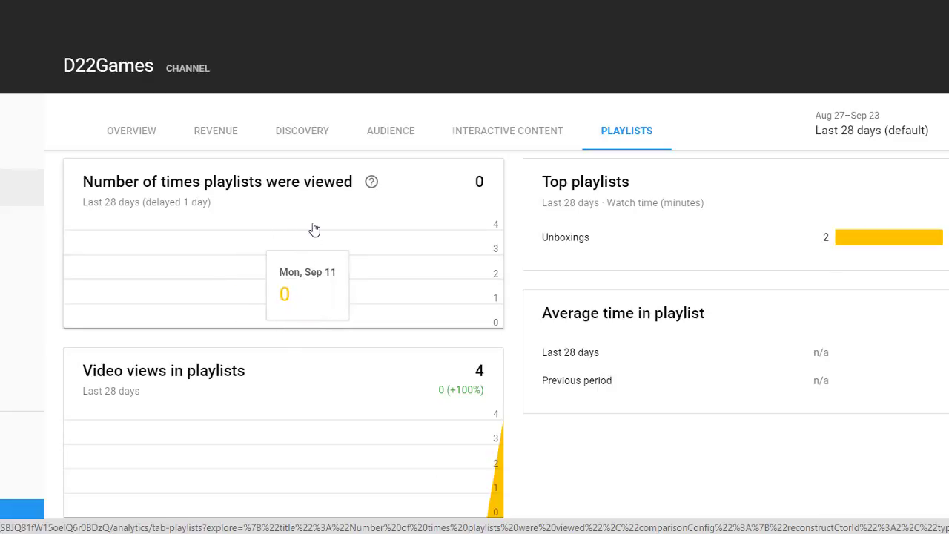
{"action": "mouse_move", "coordinate": [509, 310]}
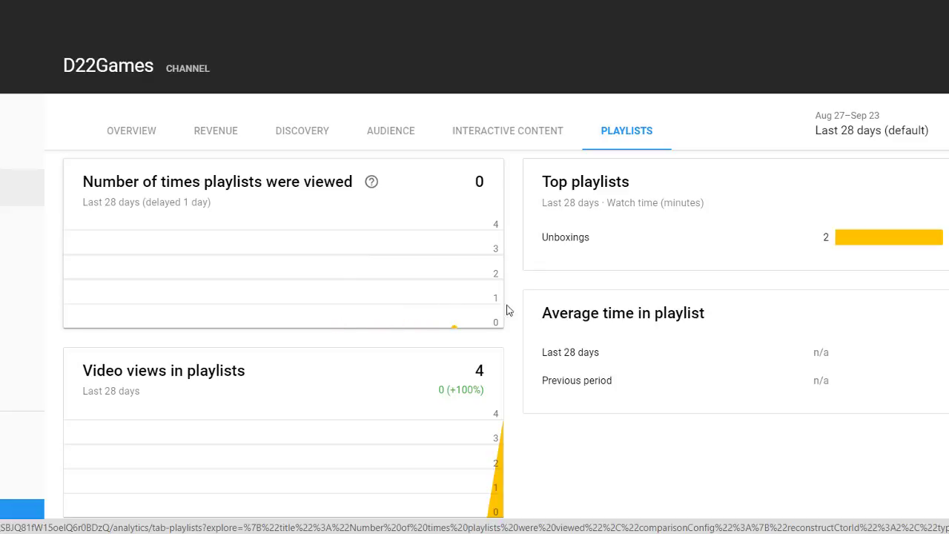
{"action": "mouse_move", "coordinate": [202, 209]}
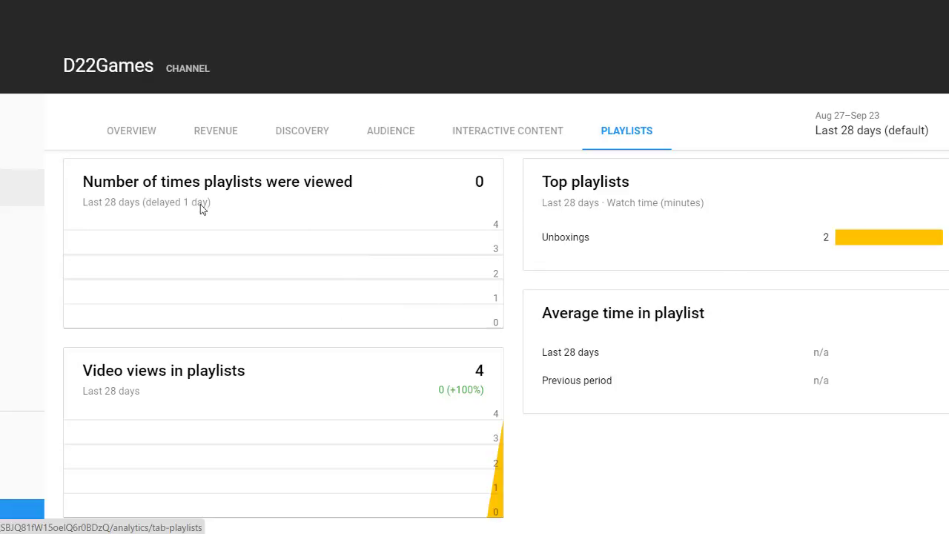
{"action": "left_click", "coordinate": [131, 130]}
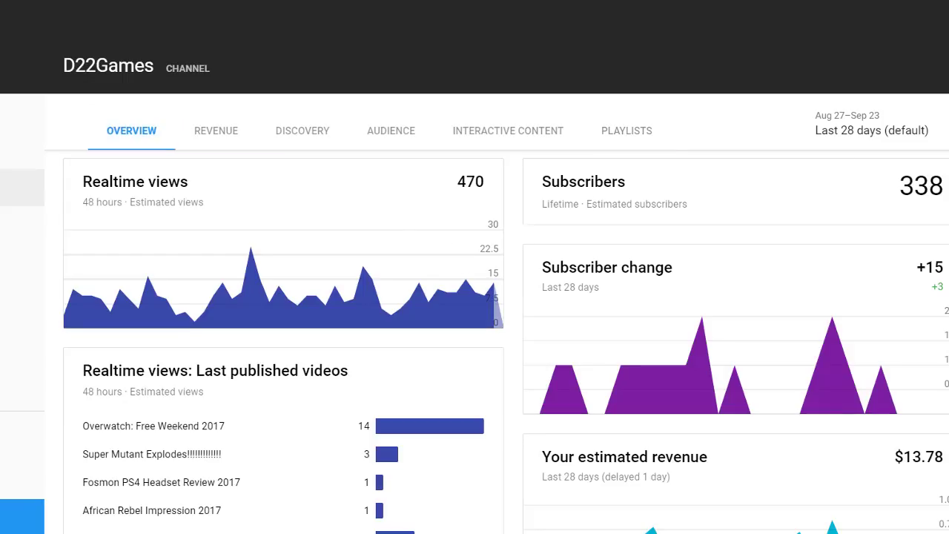
{"action": "scroll", "scroll_direction": "down", "scroll_amount": 3}
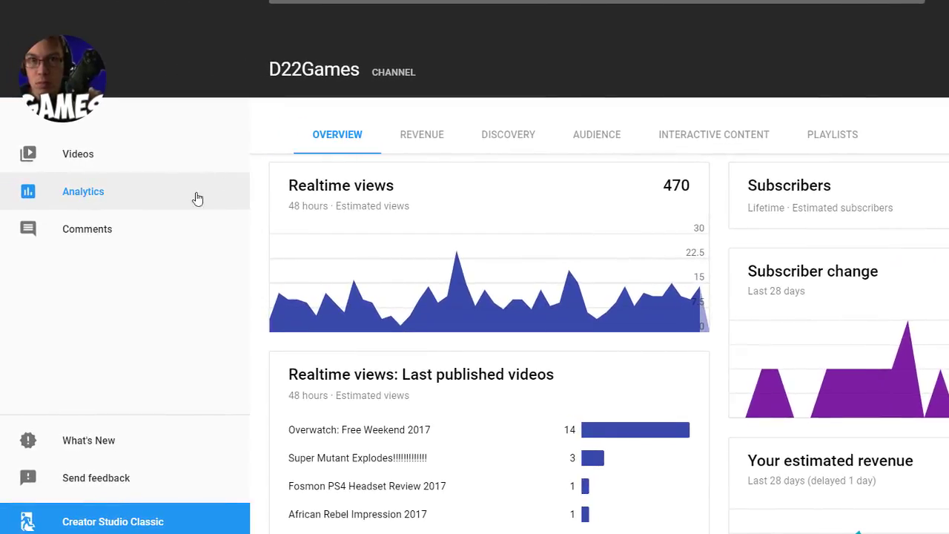
Open Comments and scroll through the public viewer comments.
{"action": "left_click", "coordinate": [86, 229]}
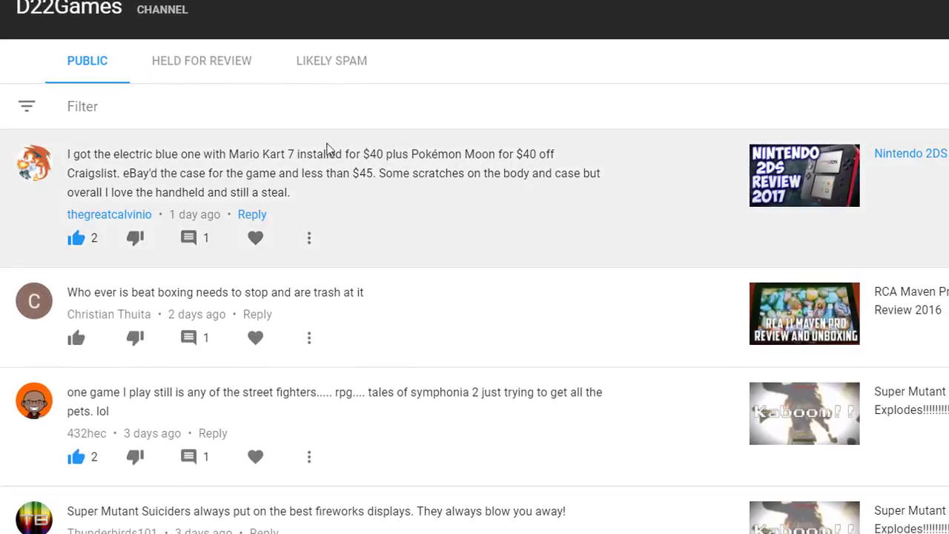
{"action": "mouse_move", "coordinate": [149, 205]}
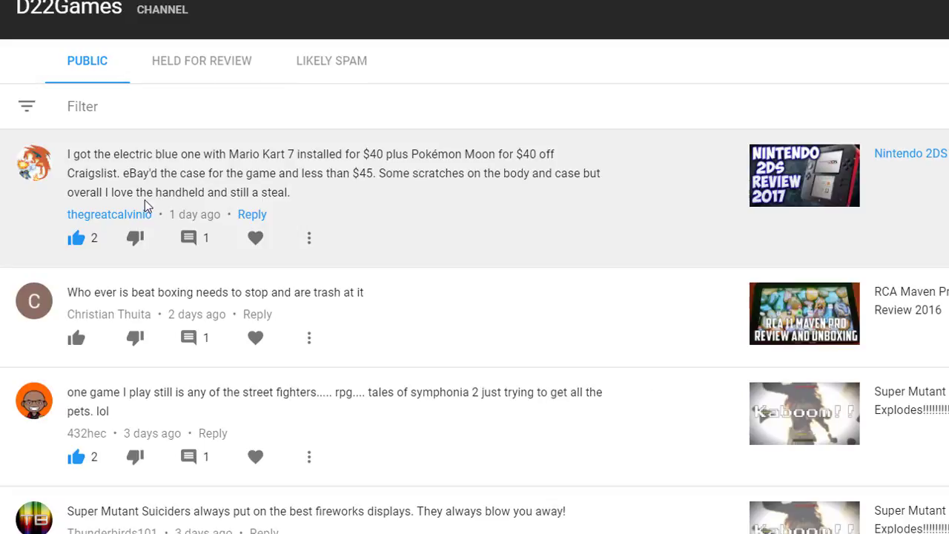
{"action": "mouse_move", "coordinate": [189, 338]}
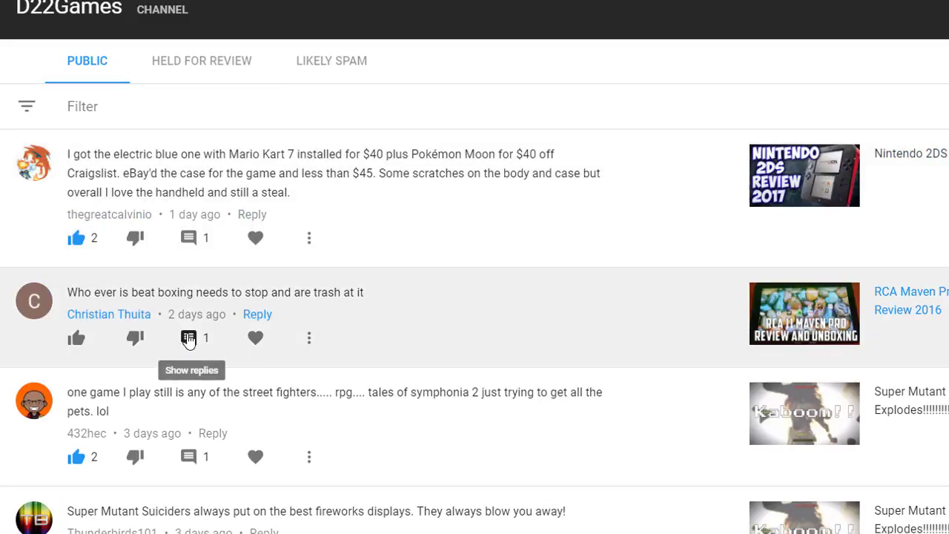
{"action": "scroll", "scroll_direction": "down", "scroll_amount": 3}
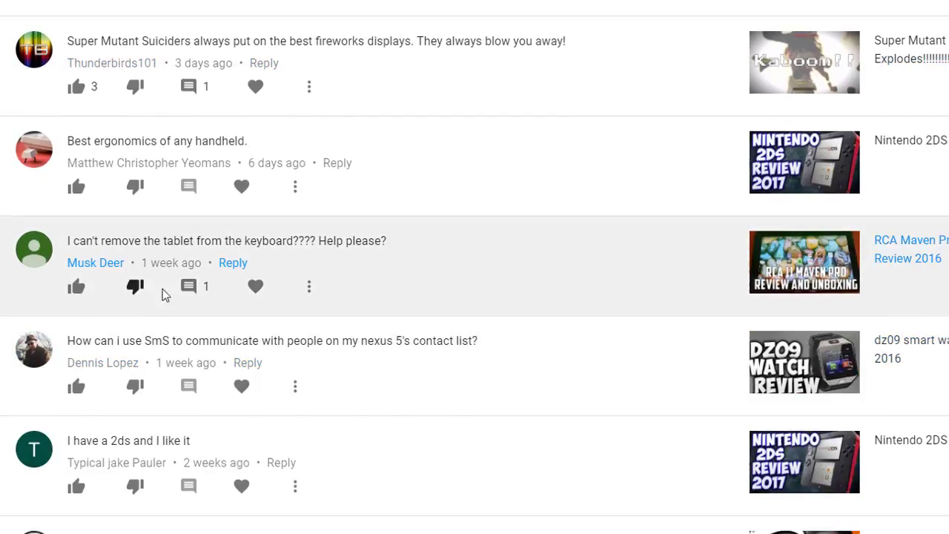
{"action": "mouse_move", "coordinate": [175, 196]}
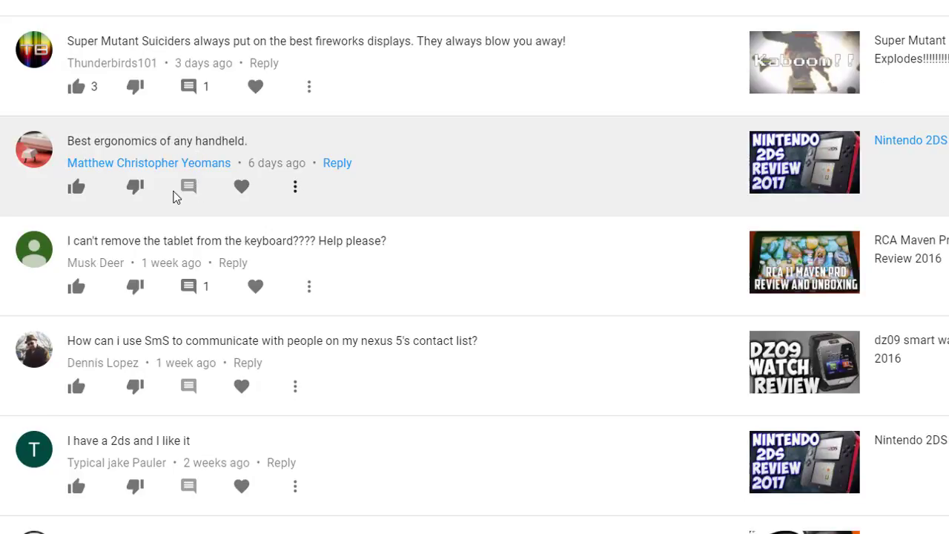
Reply 'I agree. This is awesome.' to the 'Best ergonomics of any handheld.' comment.
{"action": "left_click", "coordinate": [337, 162]}
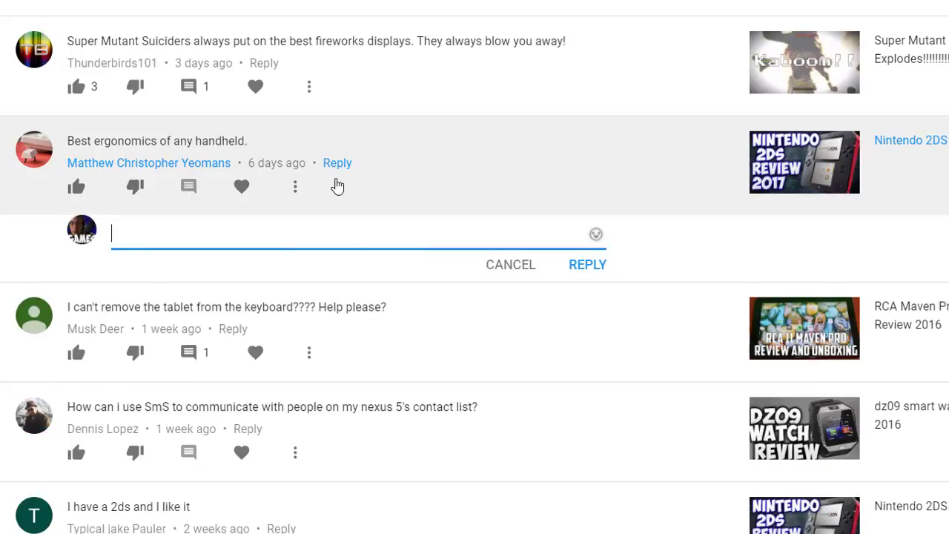
{"action": "mouse_move", "coordinate": [352, 281]}
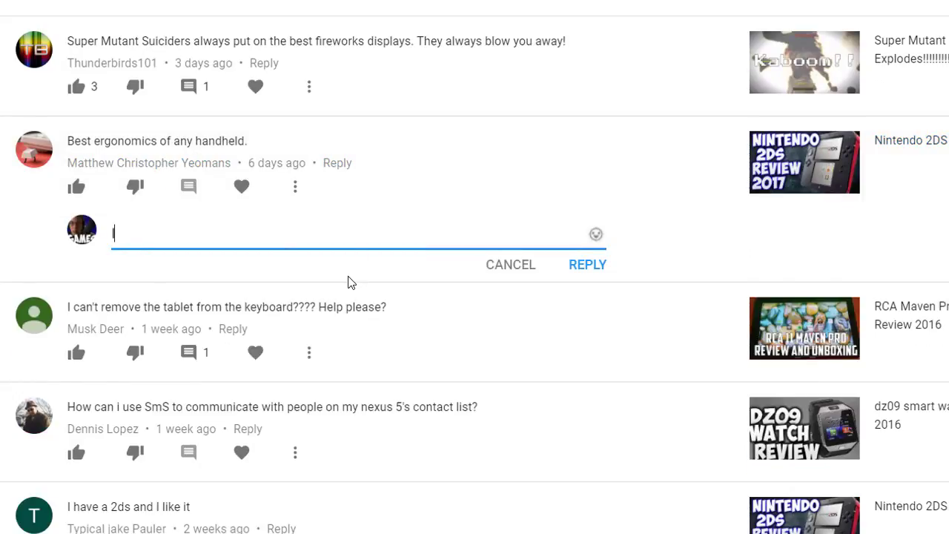
{"action": "type", "text": "I agrre. This is"}
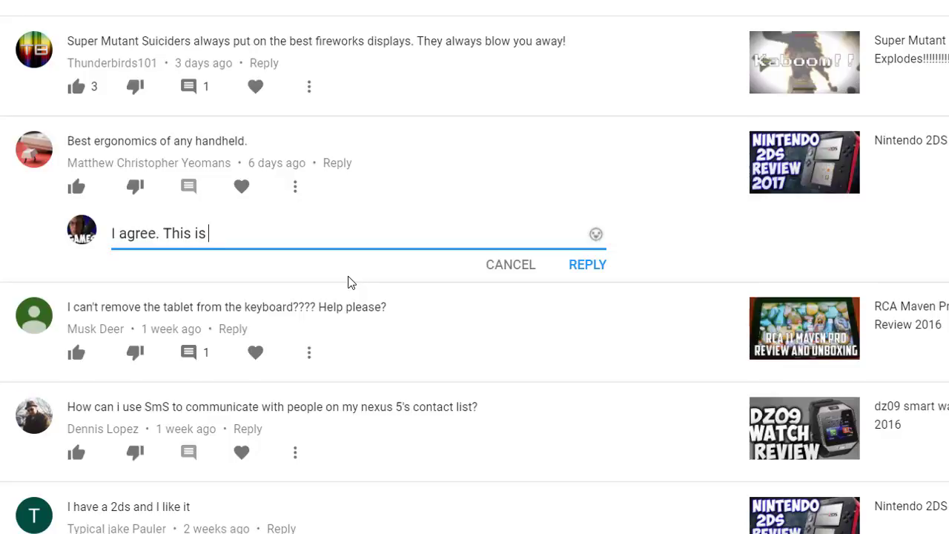
{"action": "type", "text": "awesome."}
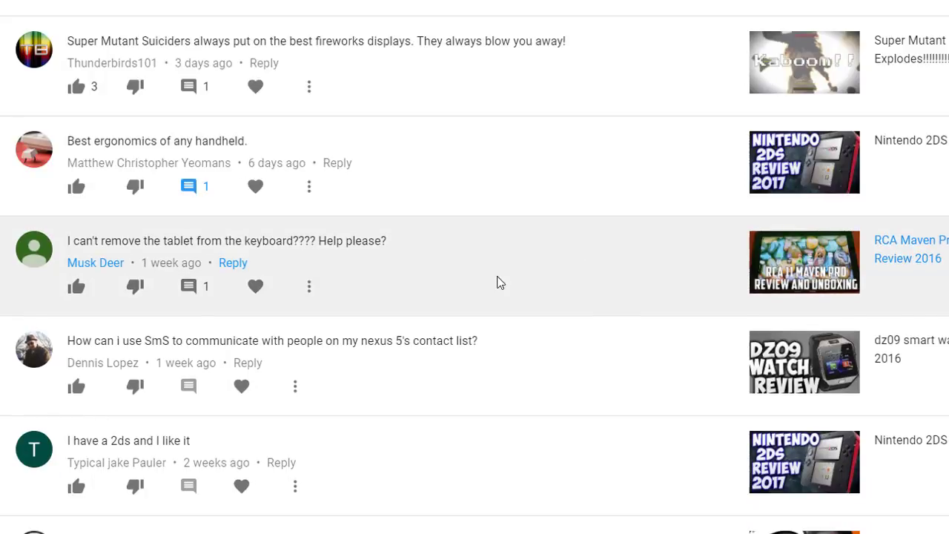
{"action": "mouse_move", "coordinate": [212, 202]}
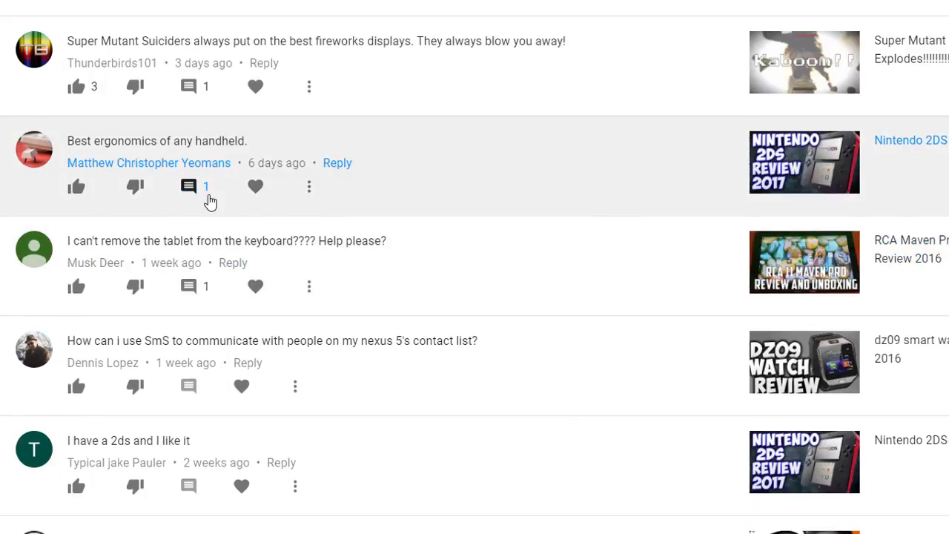
{"action": "left_click", "coordinate": [188, 186]}
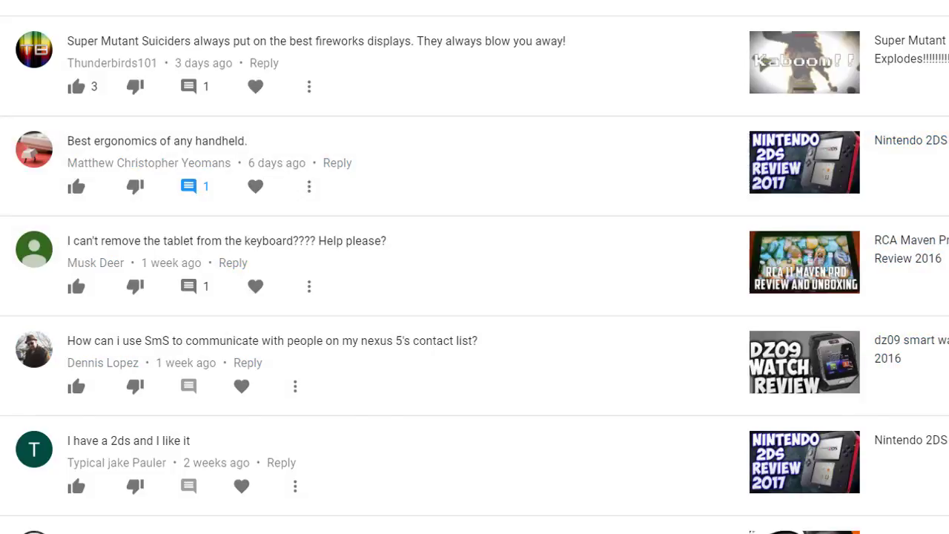
{"action": "scroll", "scroll_direction": "down", "scroll_amount": 3}
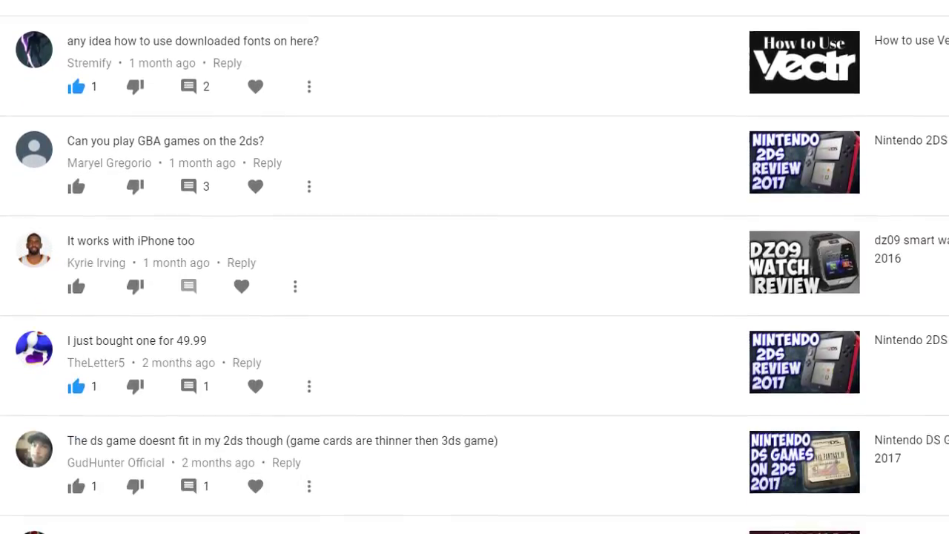
{"action": "scroll", "scroll_direction": "up", "scroll_amount": 3}
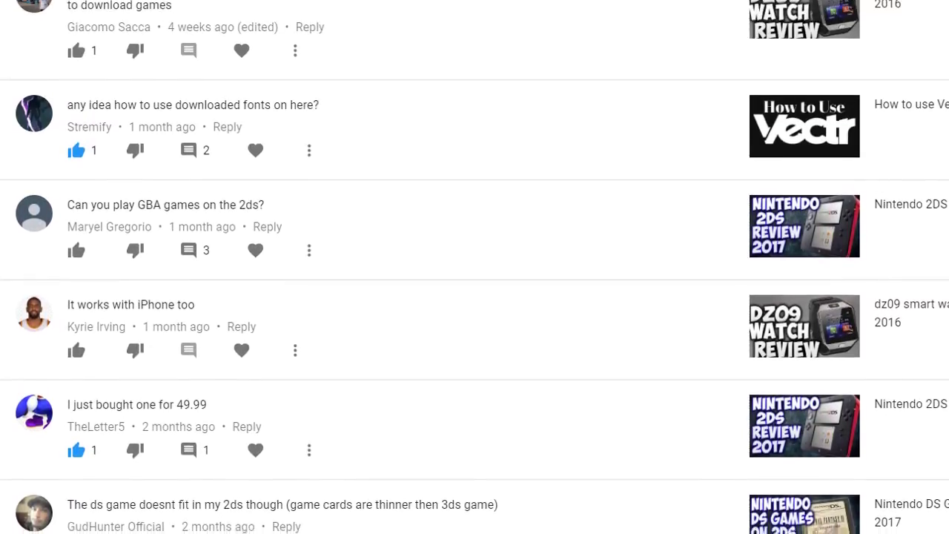
{"action": "scroll", "scroll_direction": "up", "scroll_amount": 3}
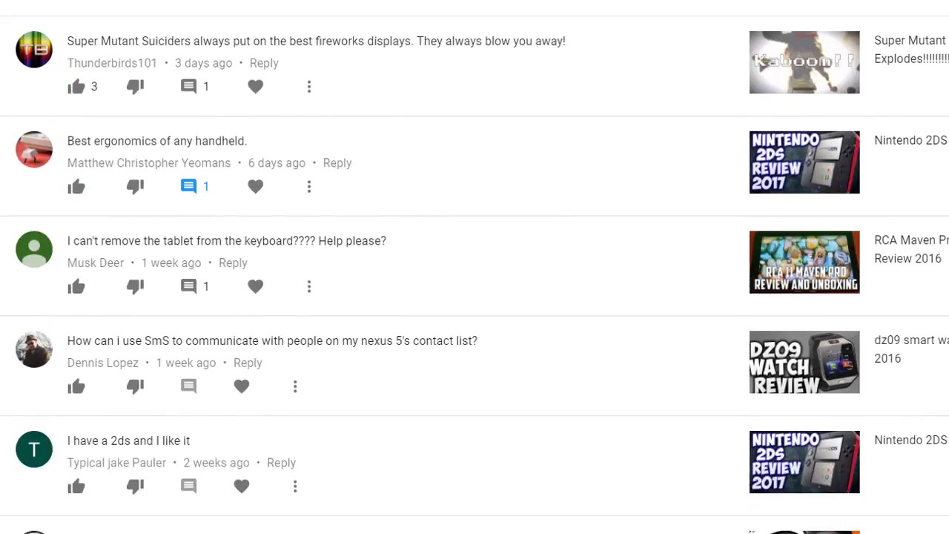
{"action": "scroll", "scroll_direction": "down", "scroll_amount": 3}
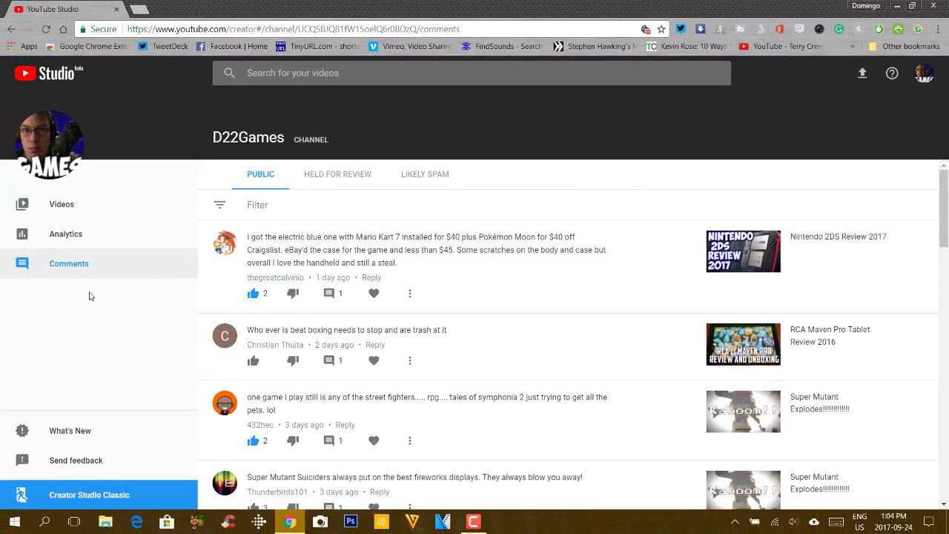
{"action": "mouse_move", "coordinate": [110, 257]}
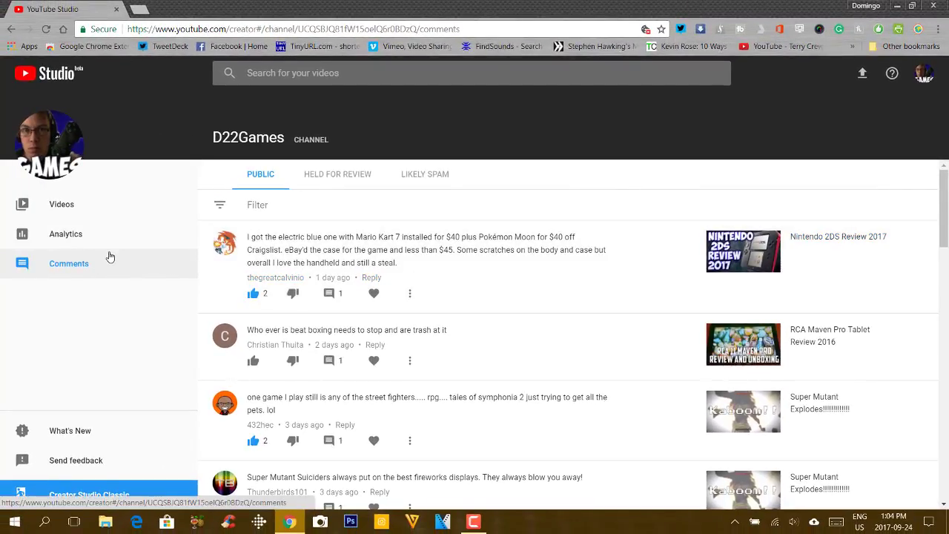
{"action": "mouse_move", "coordinate": [117, 274]}
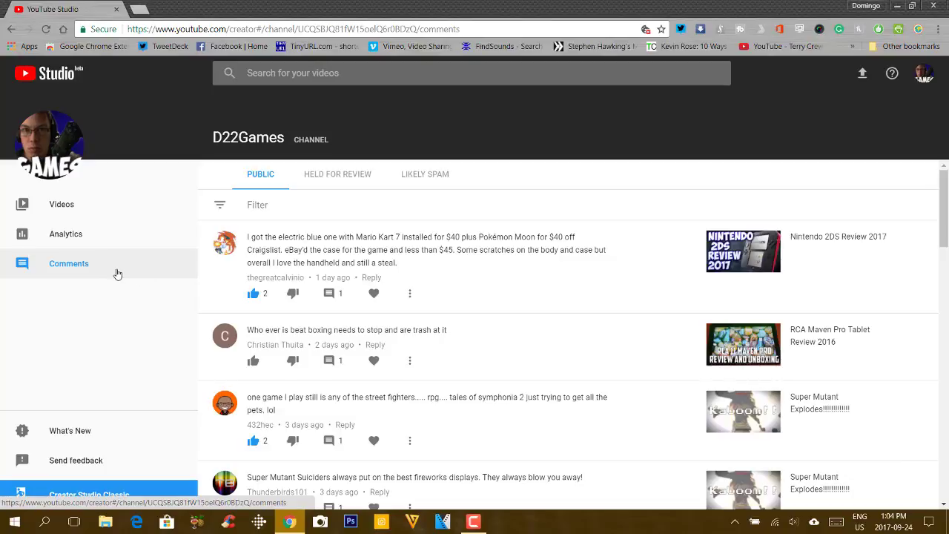
Open Help, expand 'How do I get YouTube Studio Beta?' and read through to Classic.
{"action": "left_click", "coordinate": [892, 73]}
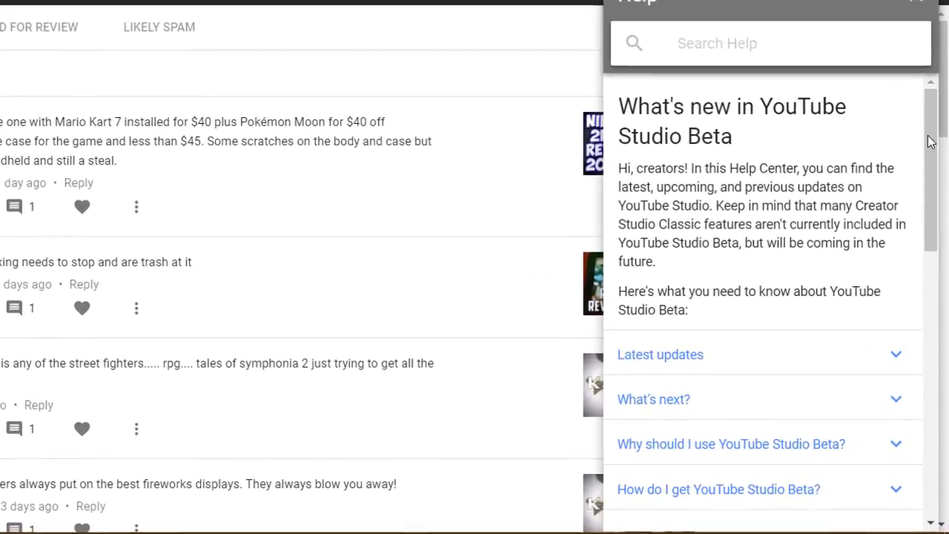
{"action": "scroll", "scroll_direction": "down", "scroll_amount": 3}
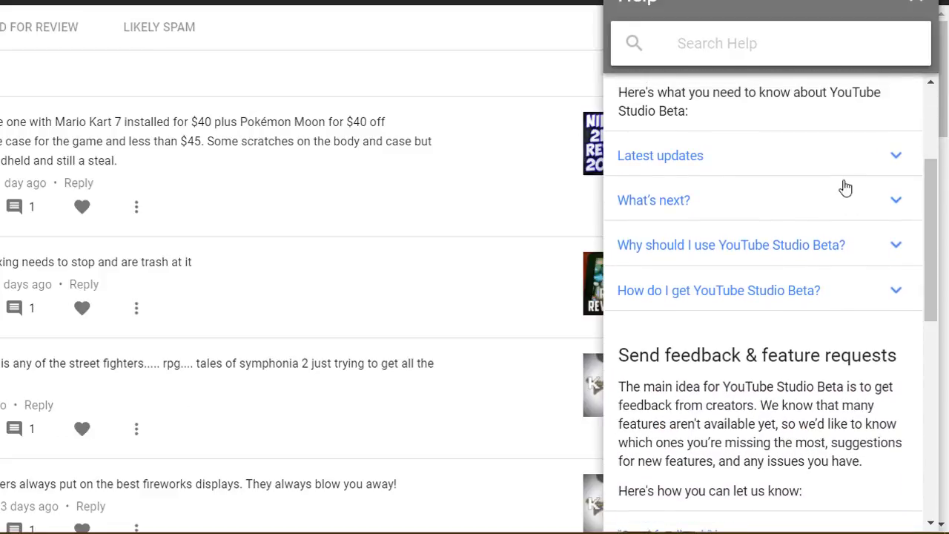
{"action": "mouse_move", "coordinate": [854, 182]}
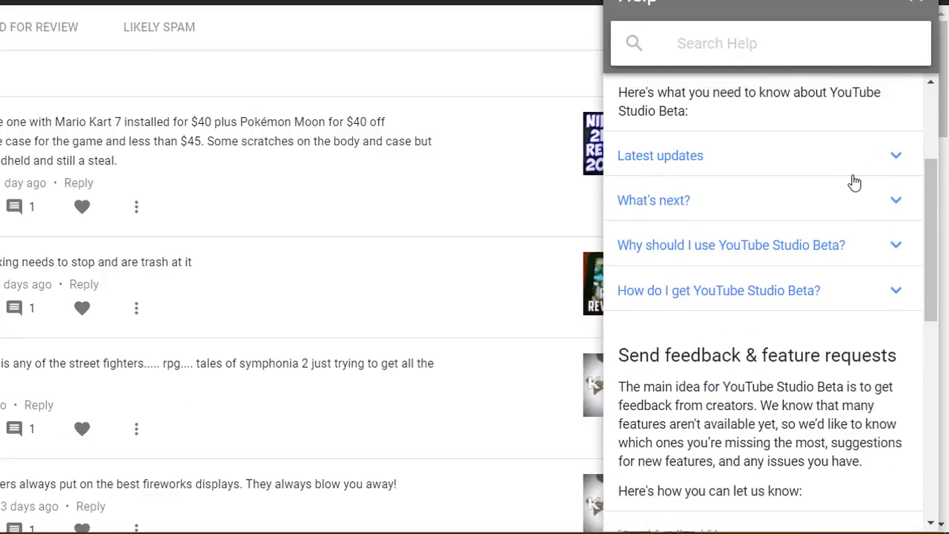
{"action": "mouse_move", "coordinate": [880, 251]}
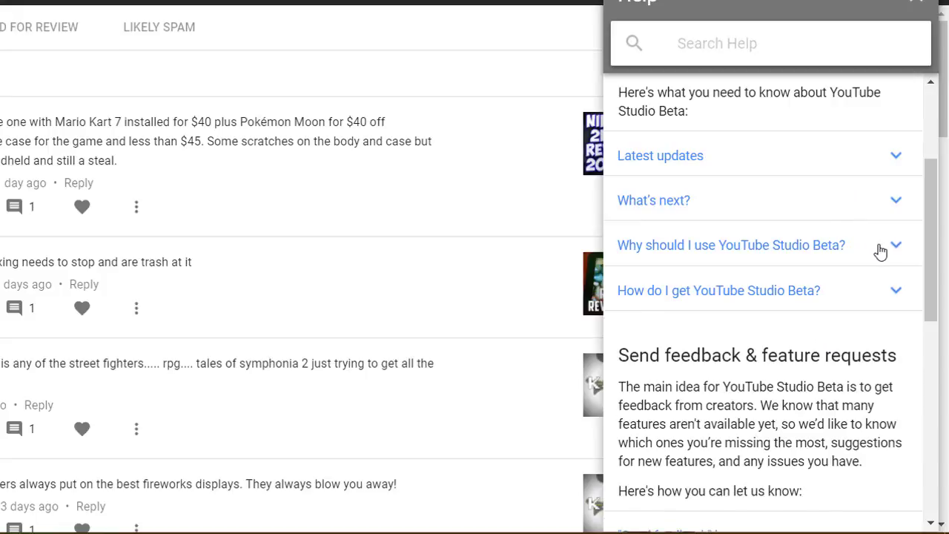
{"action": "left_click", "coordinate": [731, 245]}
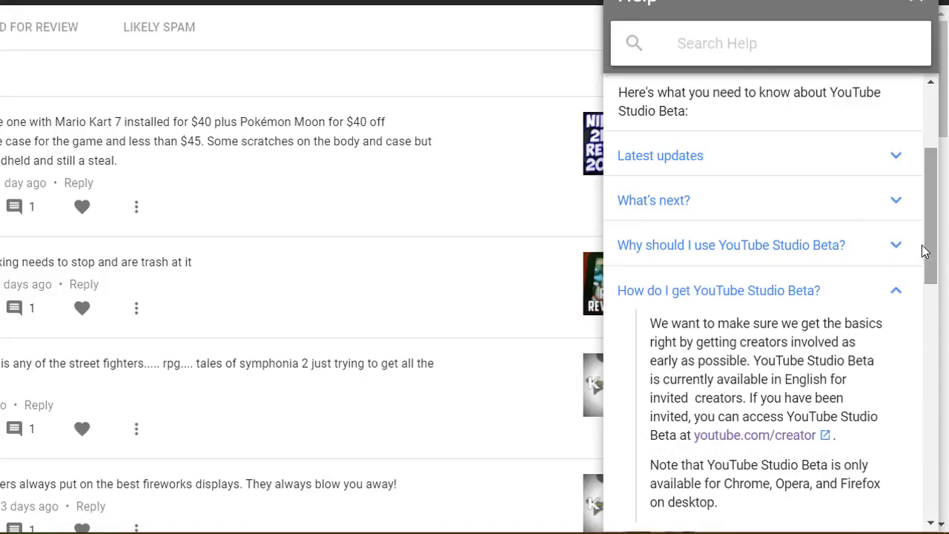
{"action": "scroll", "scroll_direction": "down", "scroll_amount": 3}
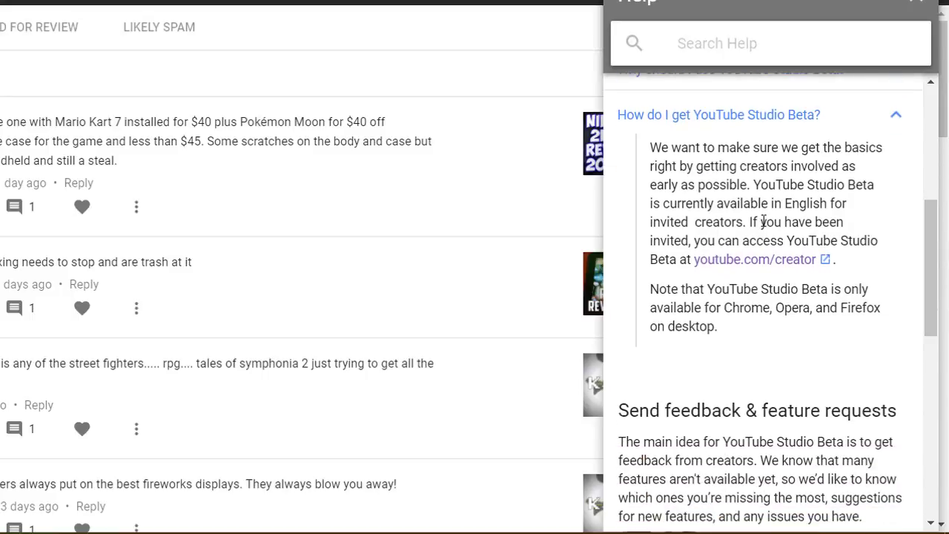
{"action": "mouse_move", "coordinate": [811, 229]}
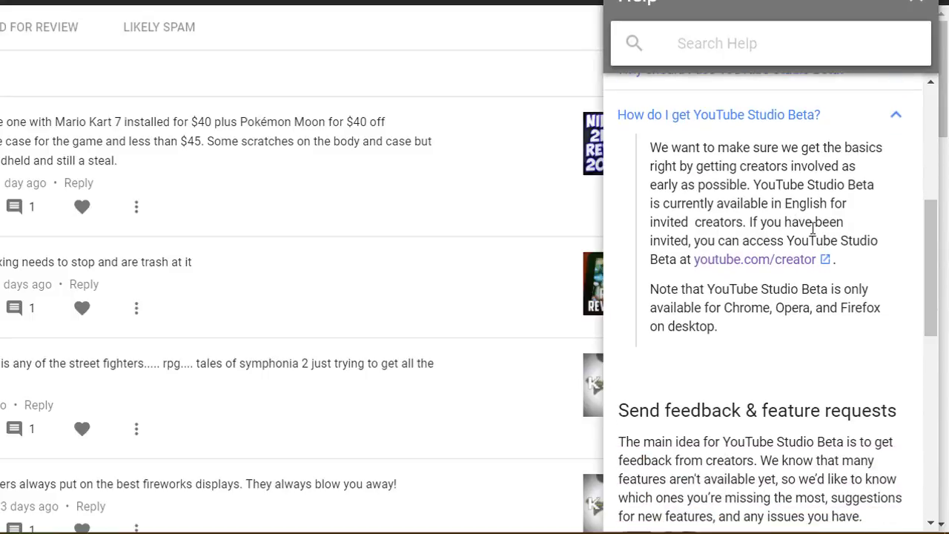
{"action": "mouse_move", "coordinate": [765, 287]}
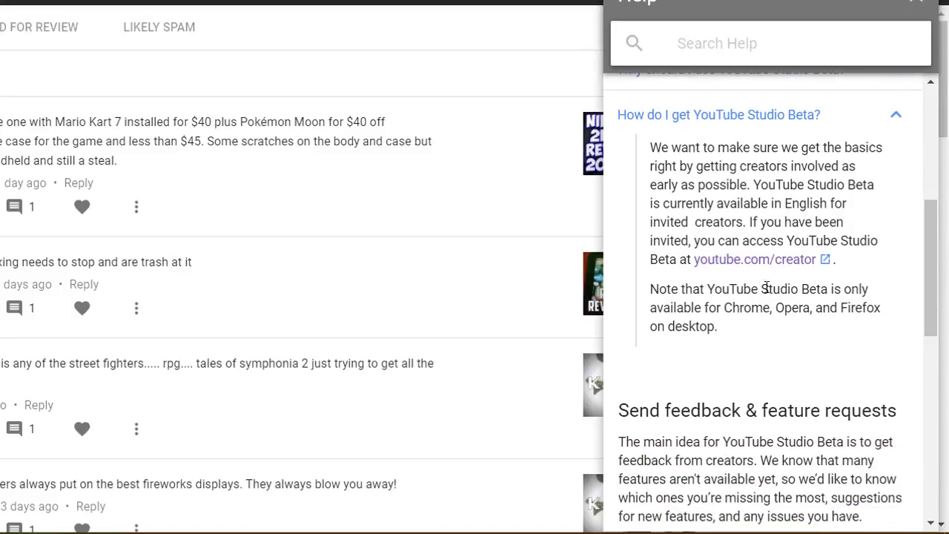
{"action": "mouse_move", "coordinate": [867, 257]}
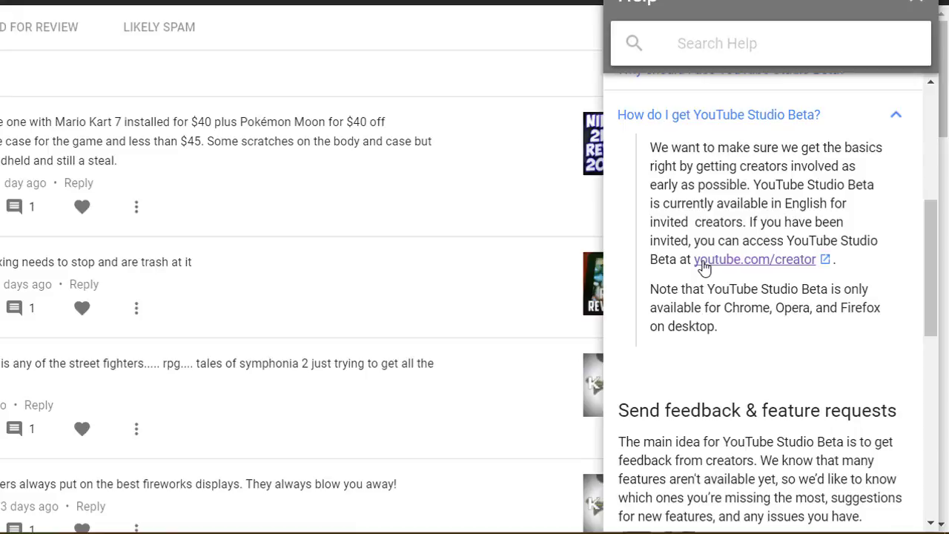
{"action": "mouse_move", "coordinate": [734, 265]}
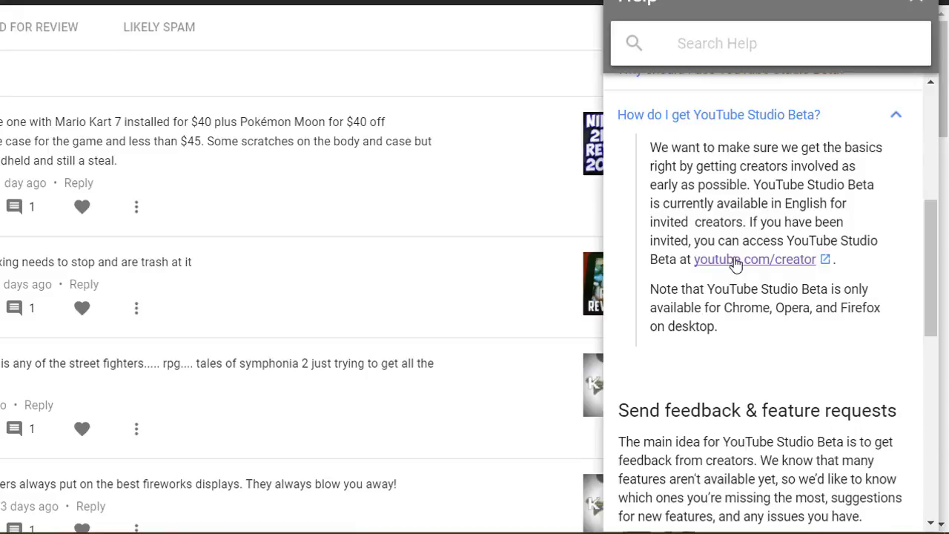
{"action": "mouse_move", "coordinate": [828, 290]}
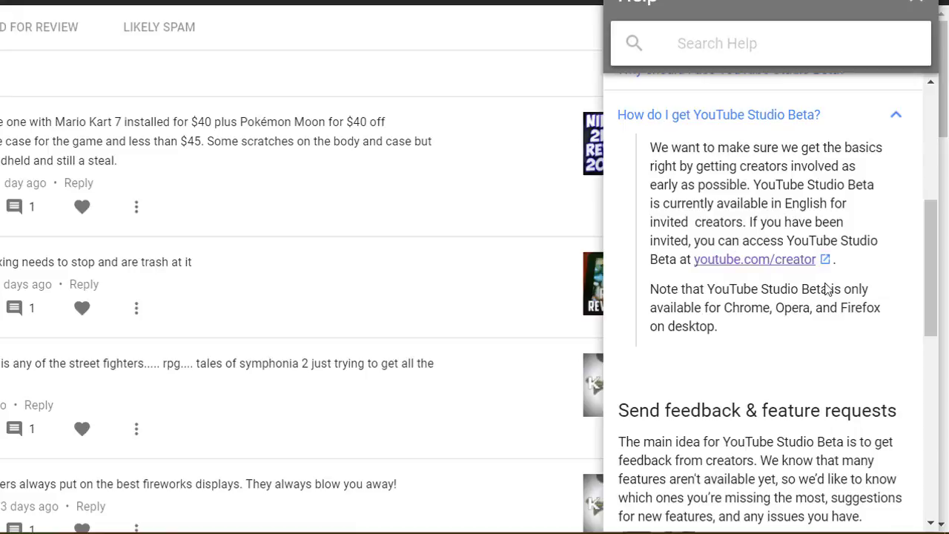
{"action": "scroll", "scroll_direction": "down", "scroll_amount": 3}
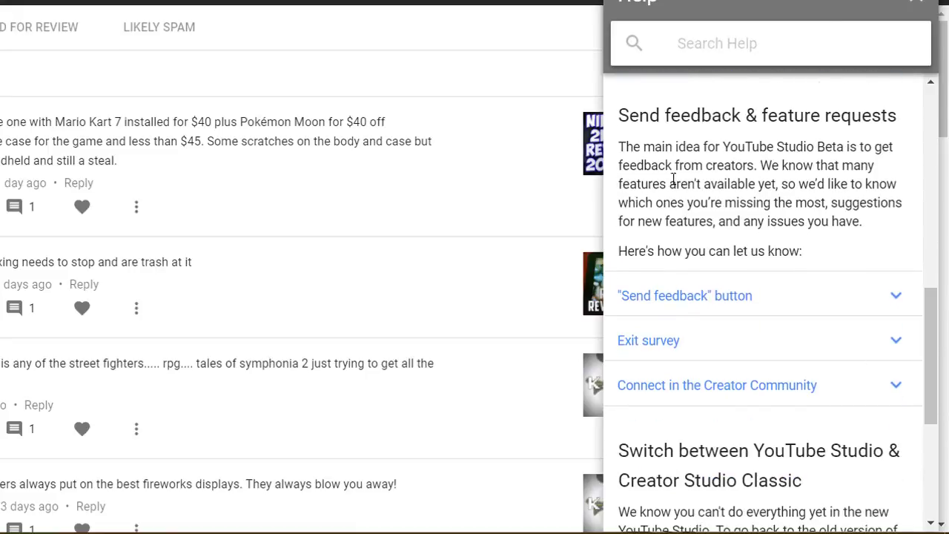
{"action": "scroll", "scroll_direction": "down", "scroll_amount": 3}
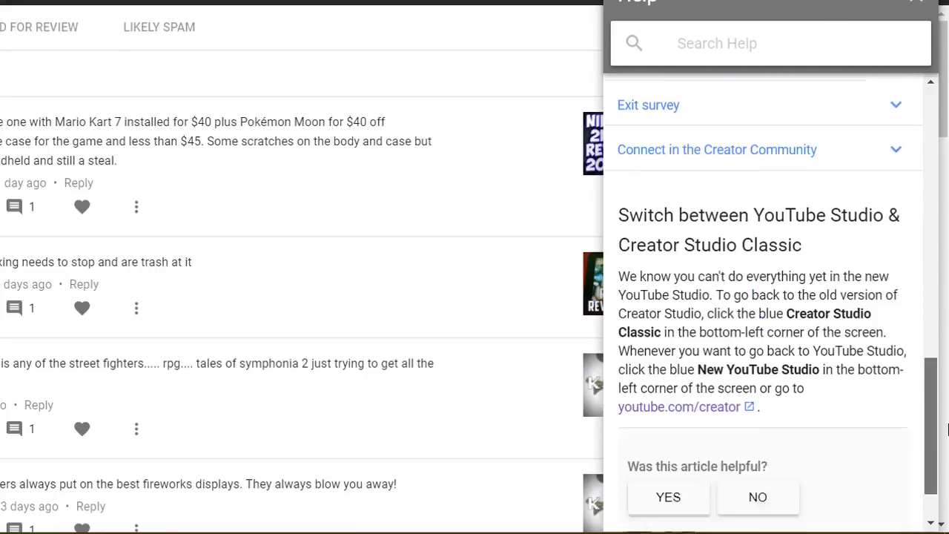
{"action": "scroll", "scroll_direction": "down", "scroll_amount": 3}
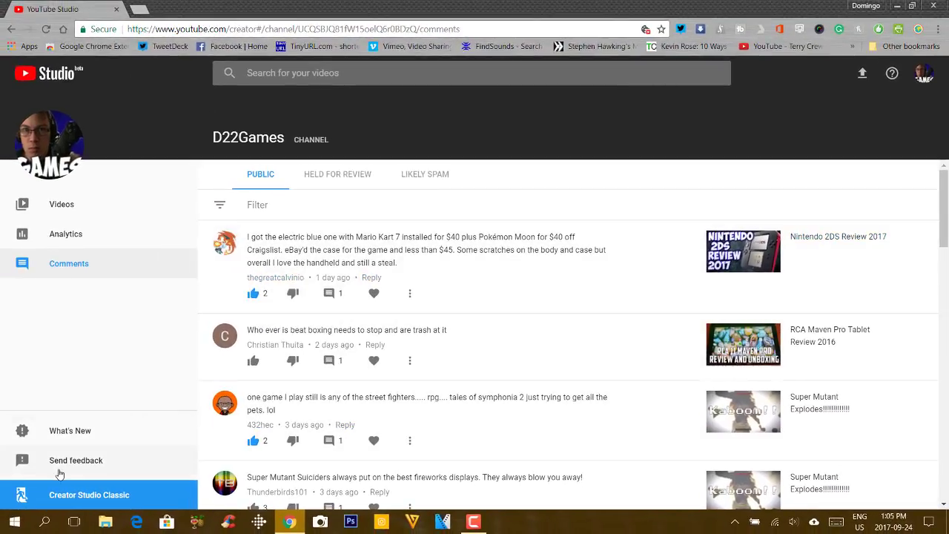
{"action": "mouse_move", "coordinate": [73, 505]}
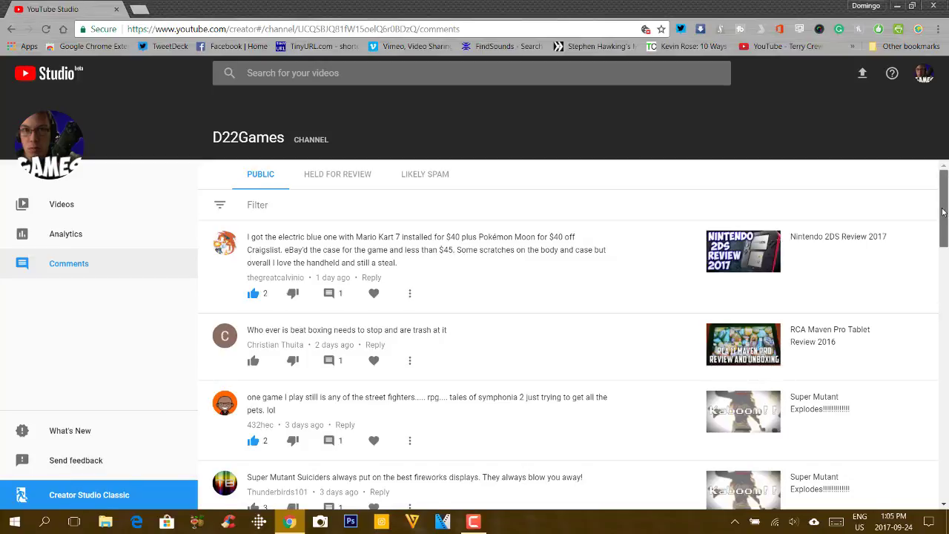
Scroll the D22Games public comments list after closing the Help panel.
{"action": "scroll", "scroll_direction": "down", "scroll_amount": 3}
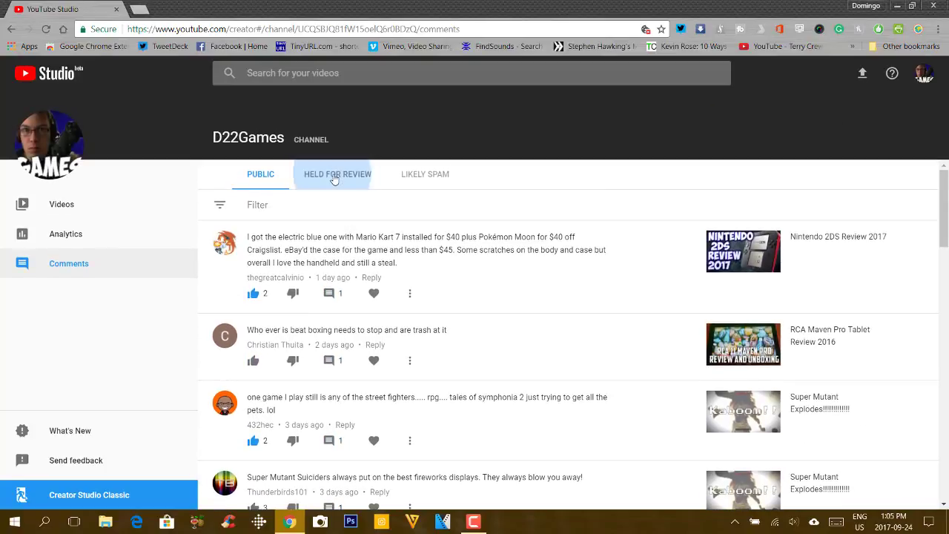
Open the Held for Review comments and switch to the Likely Spam list.
{"action": "left_click", "coordinate": [425, 174]}
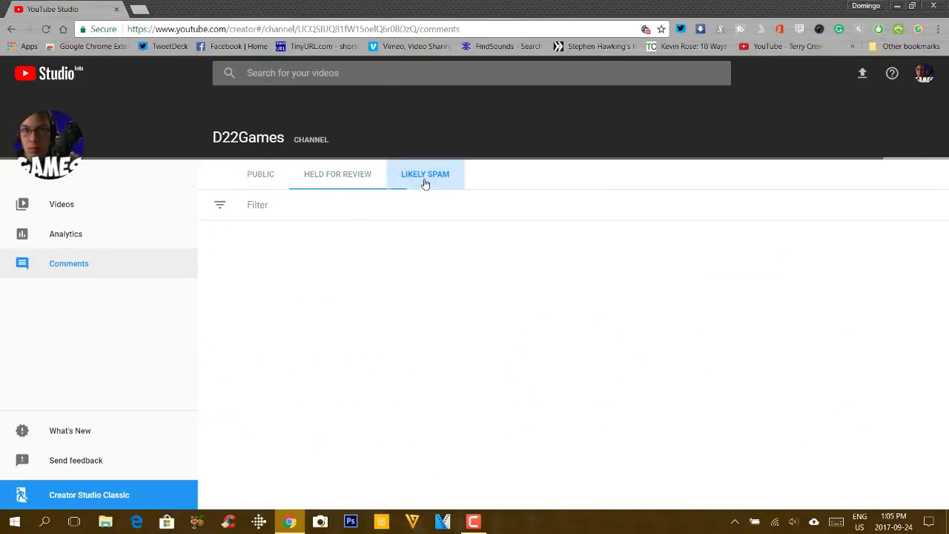
{"action": "left_click", "coordinate": [425, 174]}
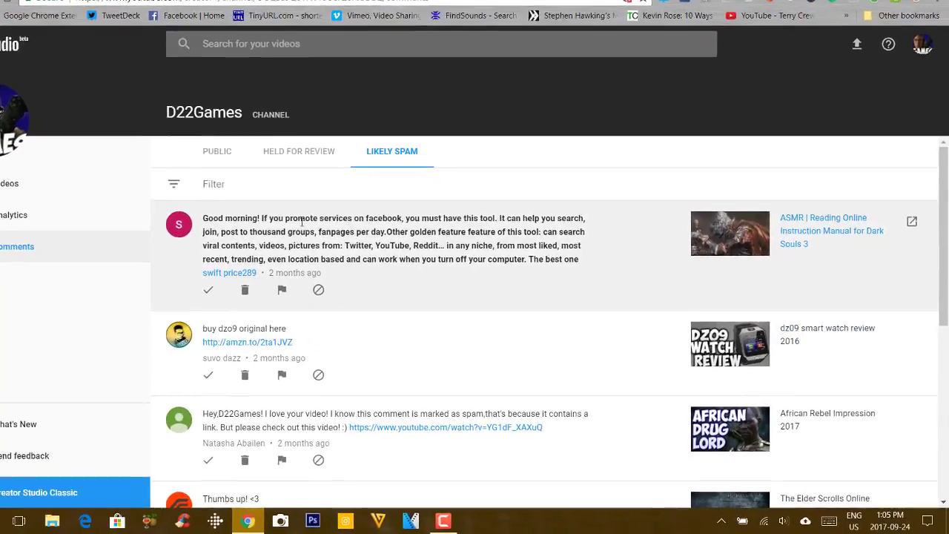
{"action": "scroll", "scroll_direction": "up", "scroll_amount": 3}
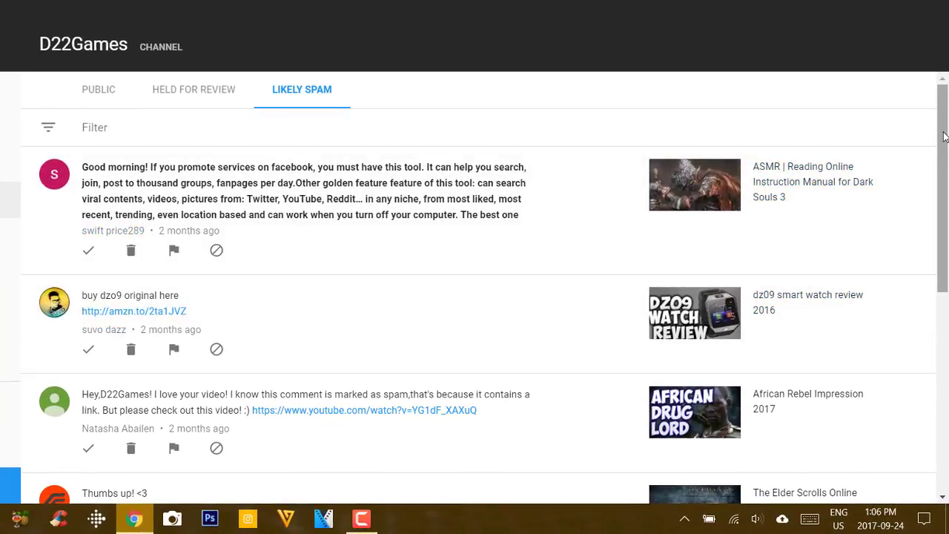
{"action": "scroll", "scroll_direction": "down", "scroll_amount": 3}
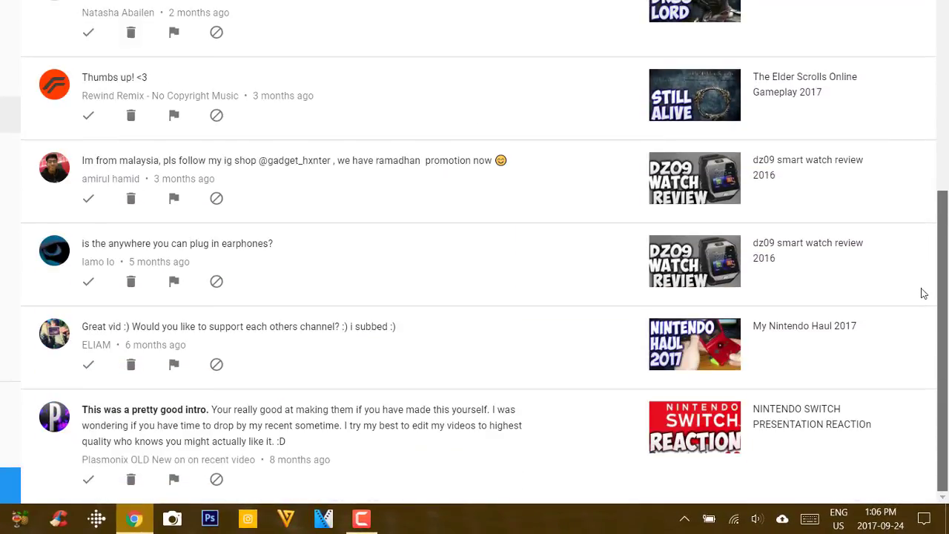
{"action": "mouse_move", "coordinate": [293, 219]}
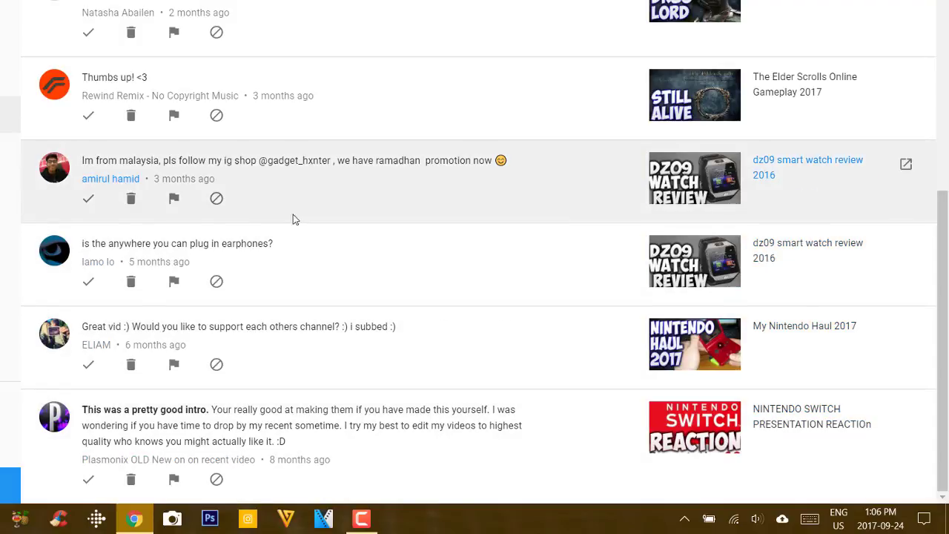
Delete the 'Thumbs up! <3' and Amazon-link spam comments.
{"action": "scroll", "scroll_direction": "up", "scroll_amount": 3}
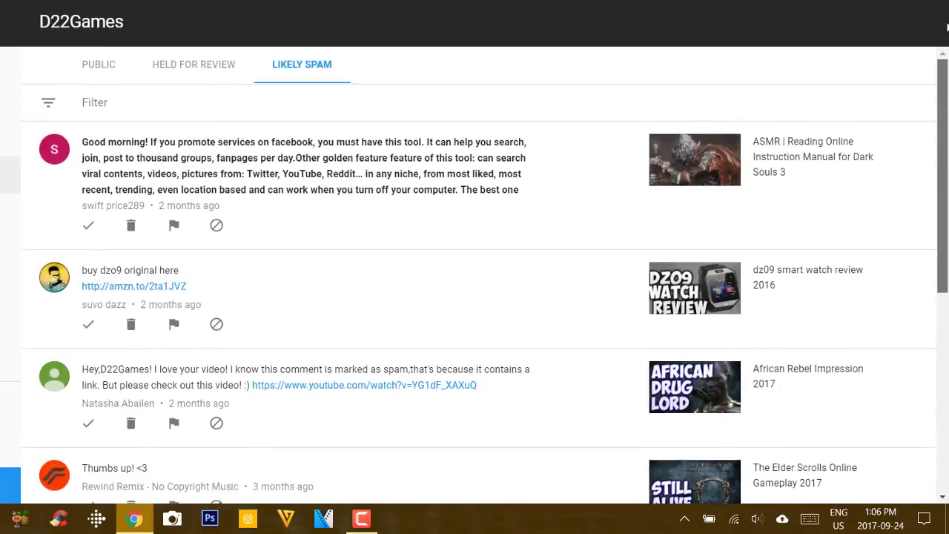
{"action": "scroll", "scroll_direction": "down", "scroll_amount": 3}
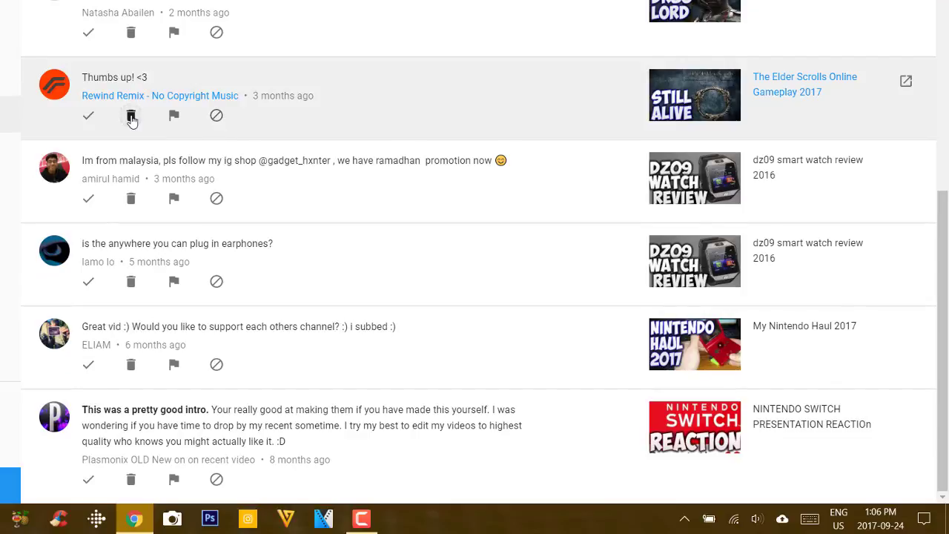
{"action": "left_click", "coordinate": [131, 115]}
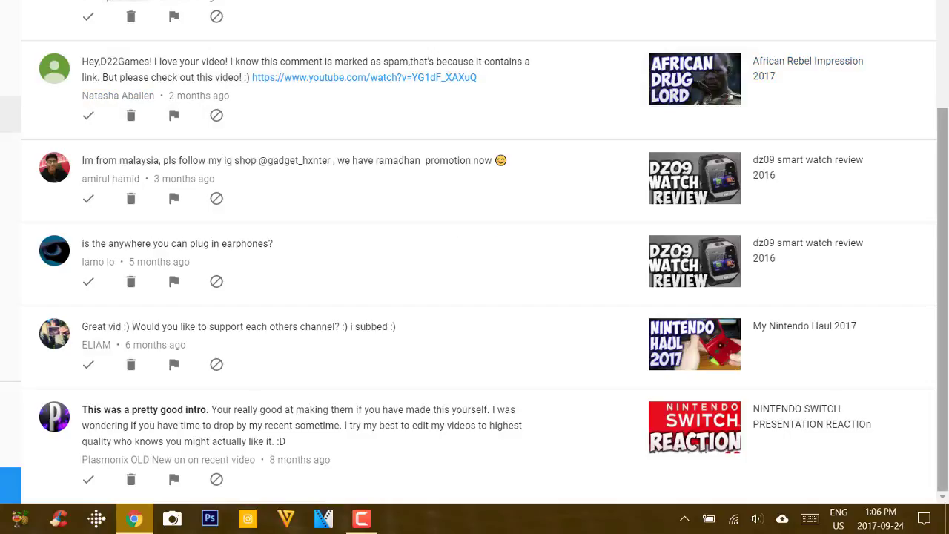
{"action": "scroll", "scroll_direction": "up", "scroll_amount": 3}
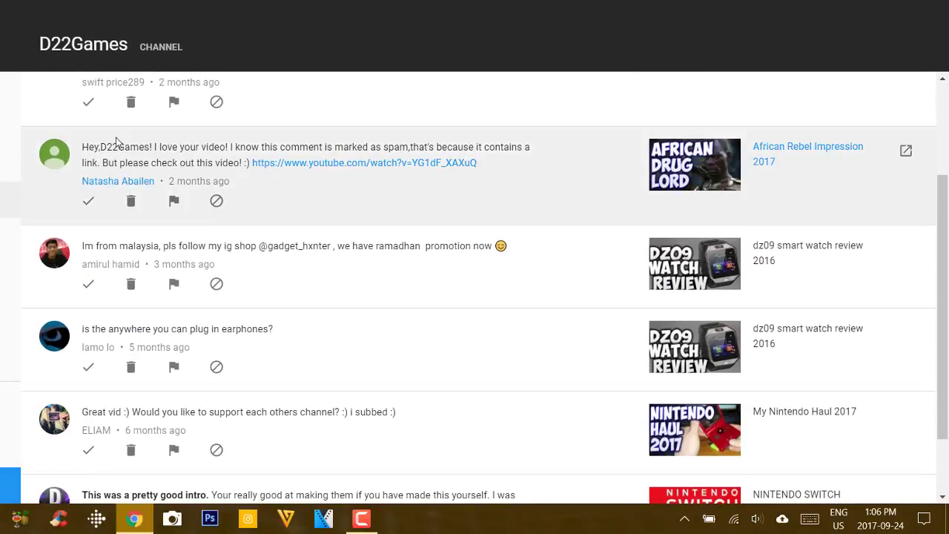
{"action": "scroll", "scroll_direction": "up", "scroll_amount": 3}
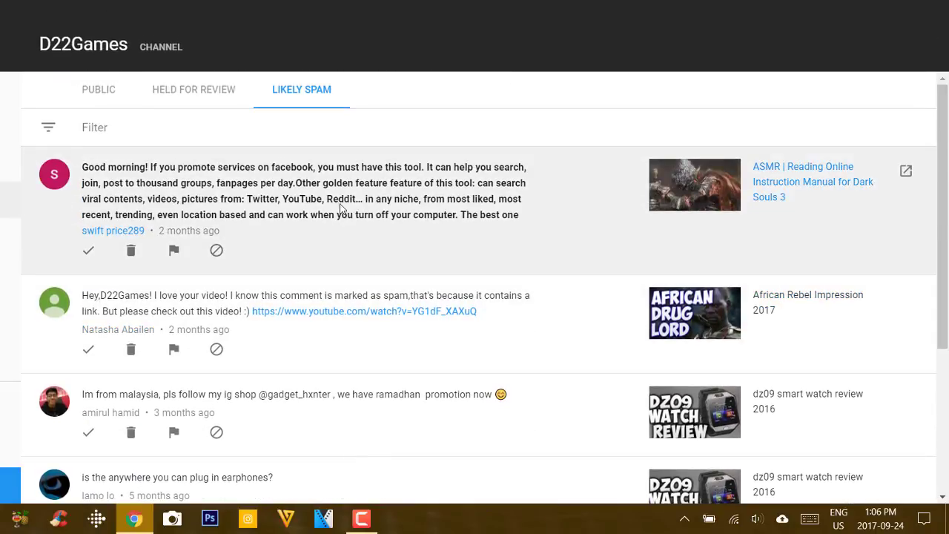
{"action": "mouse_move", "coordinate": [131, 250]}
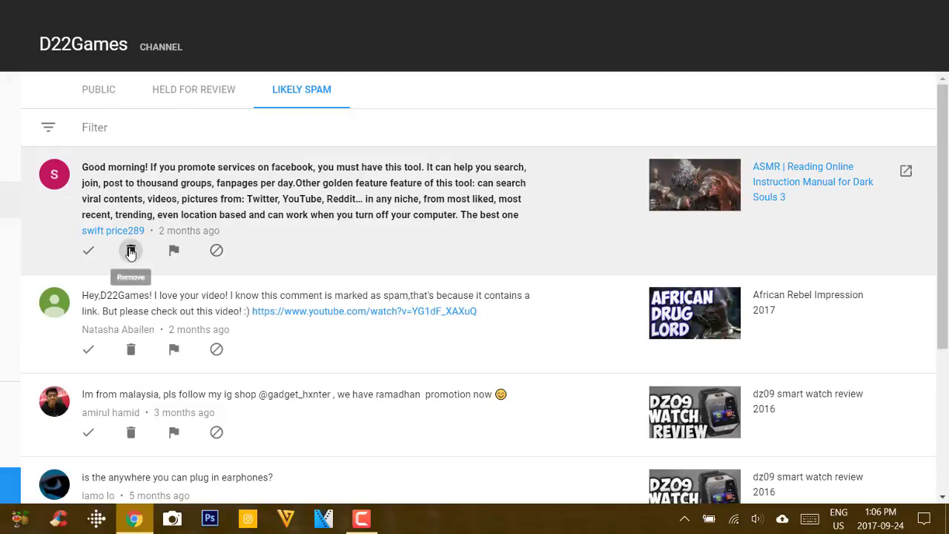
Delete the 'Good morning! If you promote services on facebook…' comment from Likely Spam.
{"action": "left_click", "coordinate": [131, 249]}
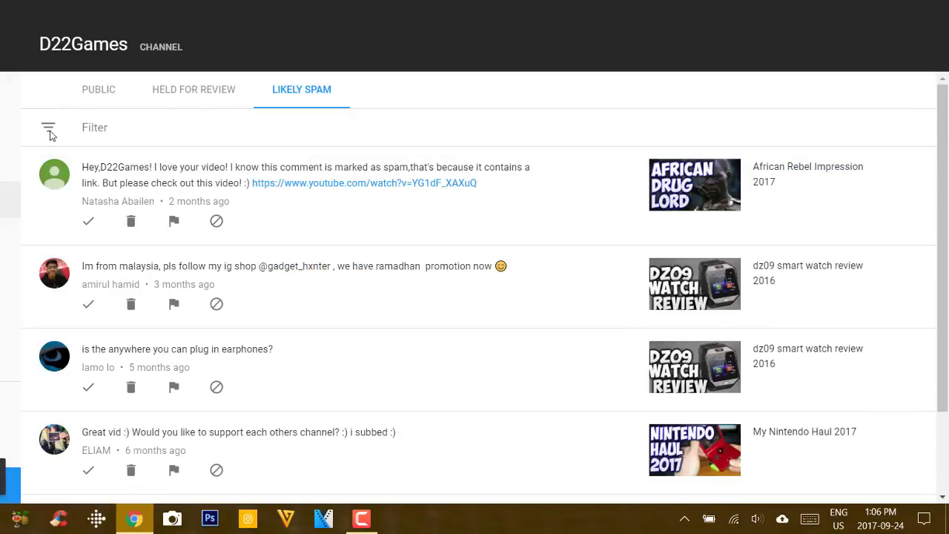
{"action": "mouse_move", "coordinate": [46, 132]}
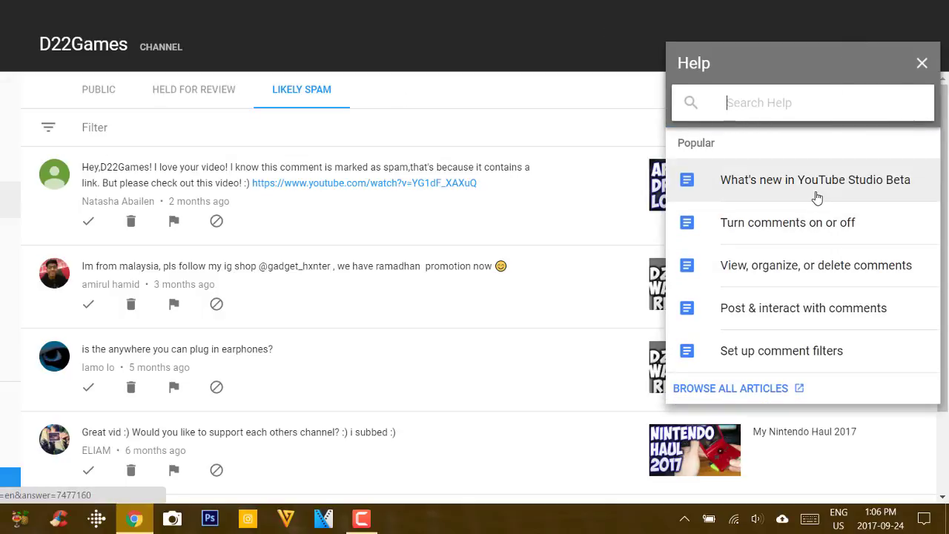
{"action": "left_click", "coordinate": [922, 62]}
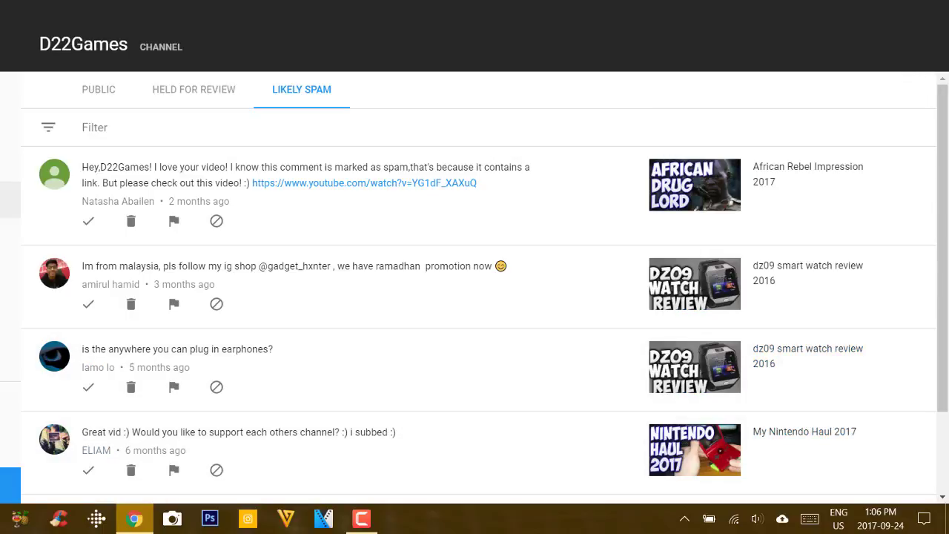
{"action": "scroll", "scroll_direction": "up", "scroll_amount": 3}
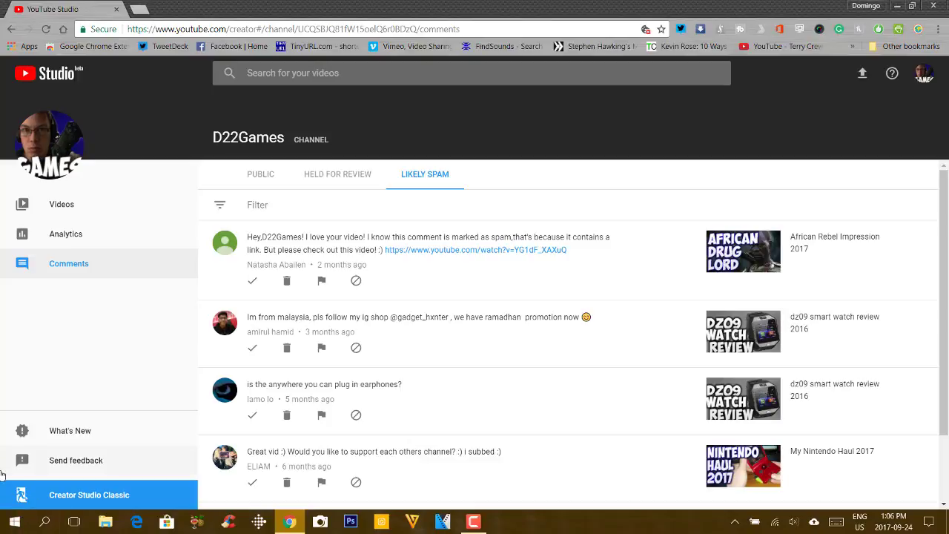
{"action": "mouse_move", "coordinate": [30, 378]}
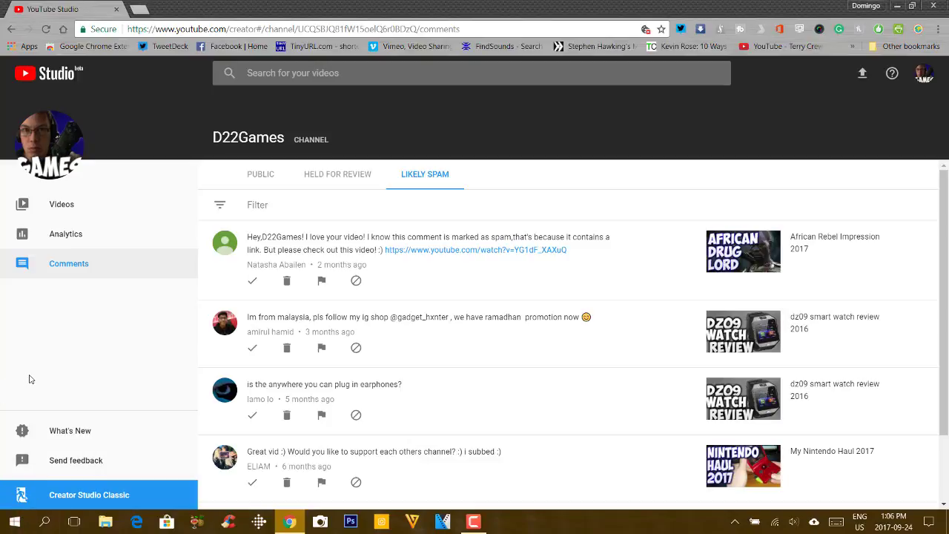